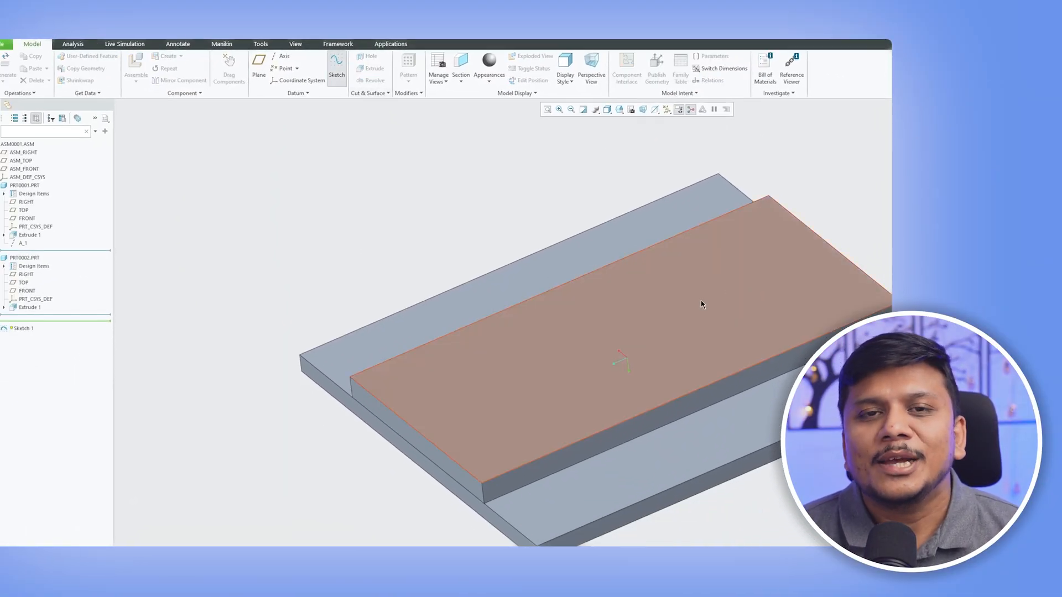
- Return to the default assembly view showing only the two extruded plates
click(26, 201)
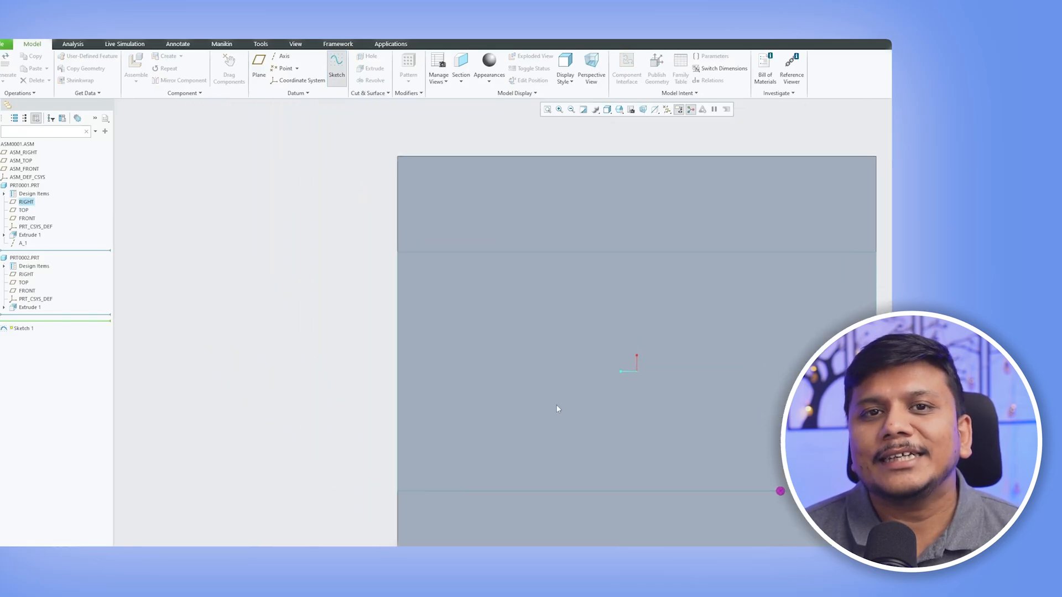
click(336, 64)
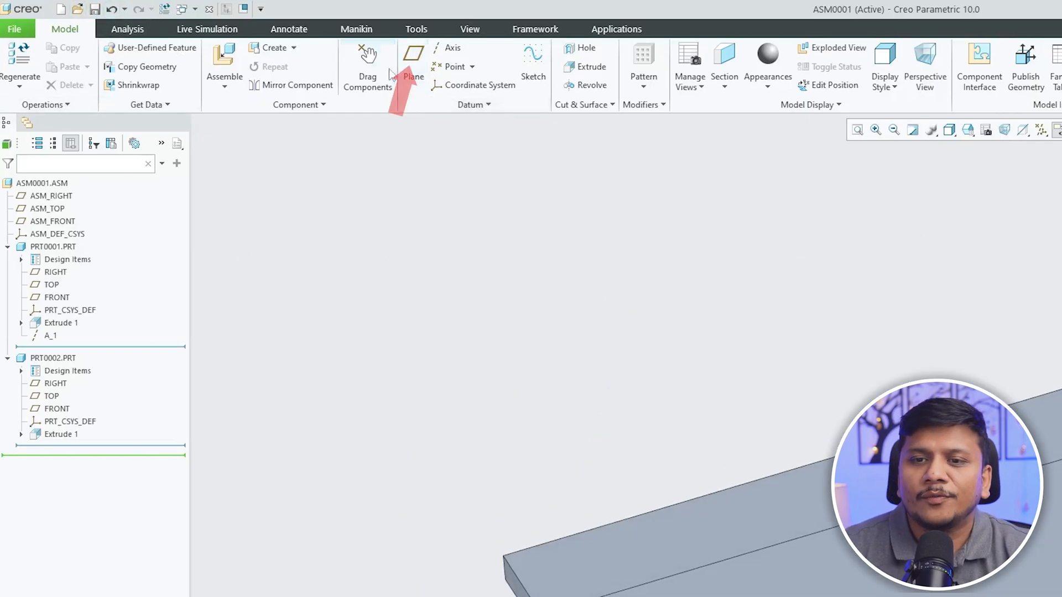
- Sketch six dimensioned screw-location points on the upper plate's top face and finish the sketch
click(415, 28)
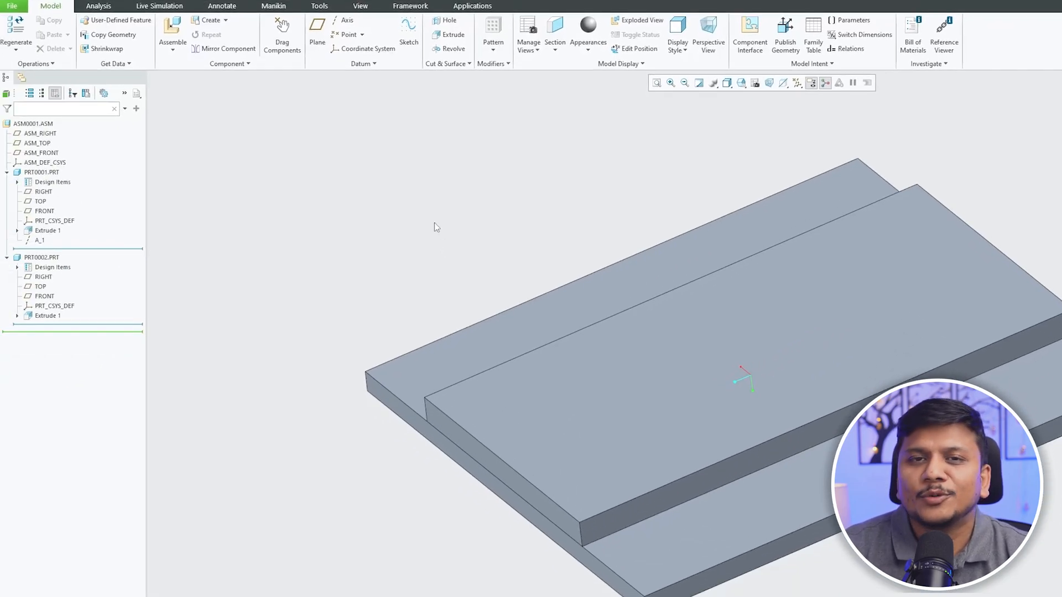
mouse_move(409, 31)
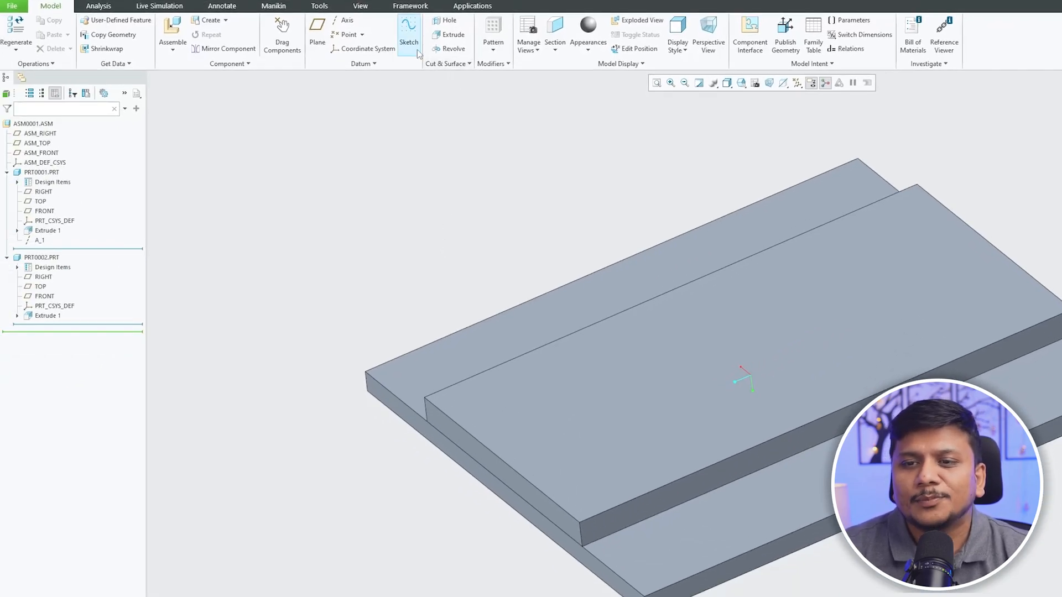
mouse_move(409, 34)
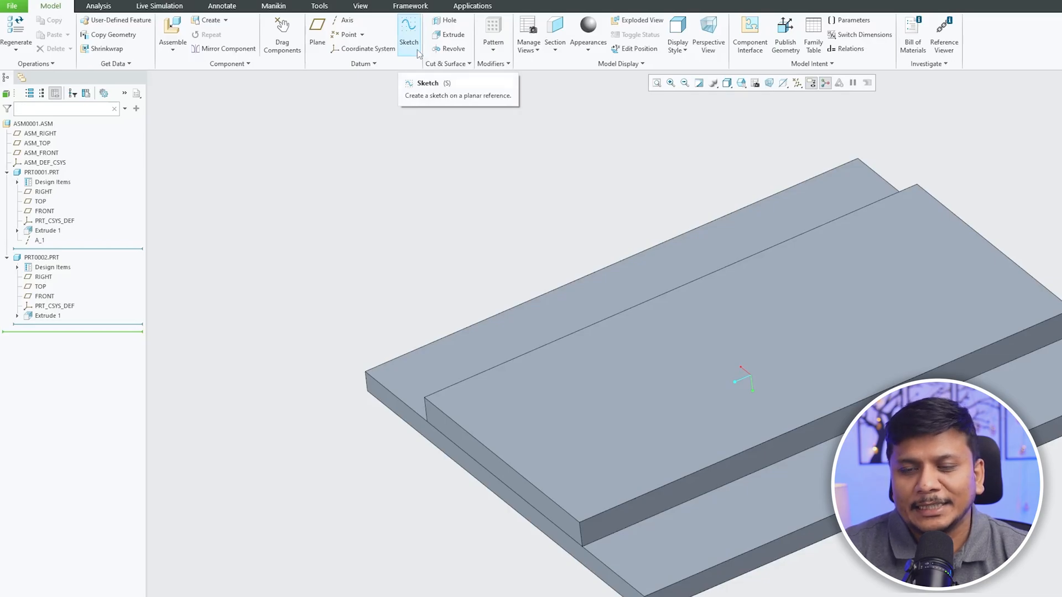
click(409, 31)
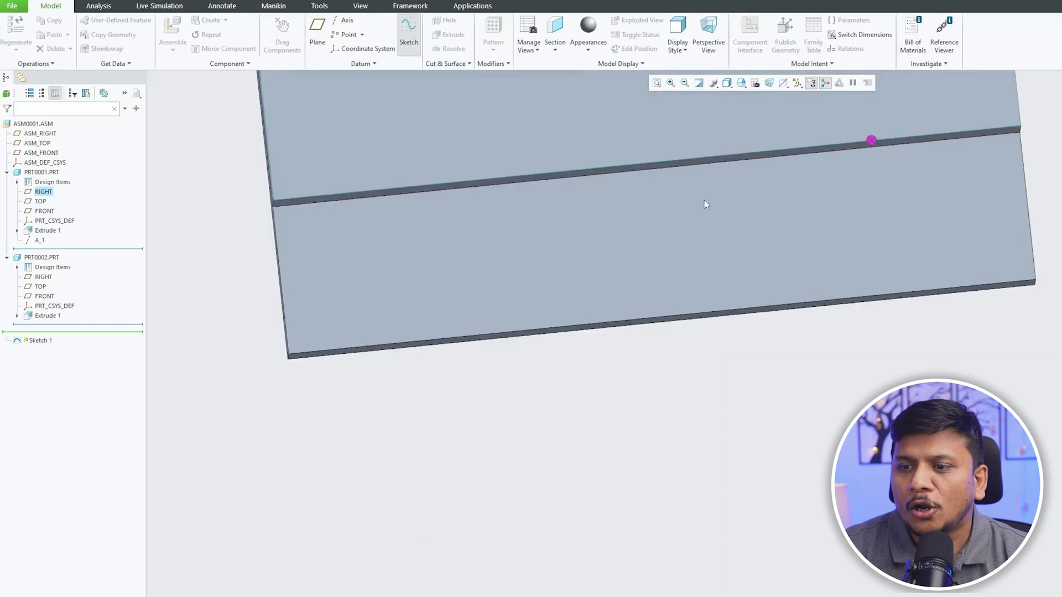
click(408, 31)
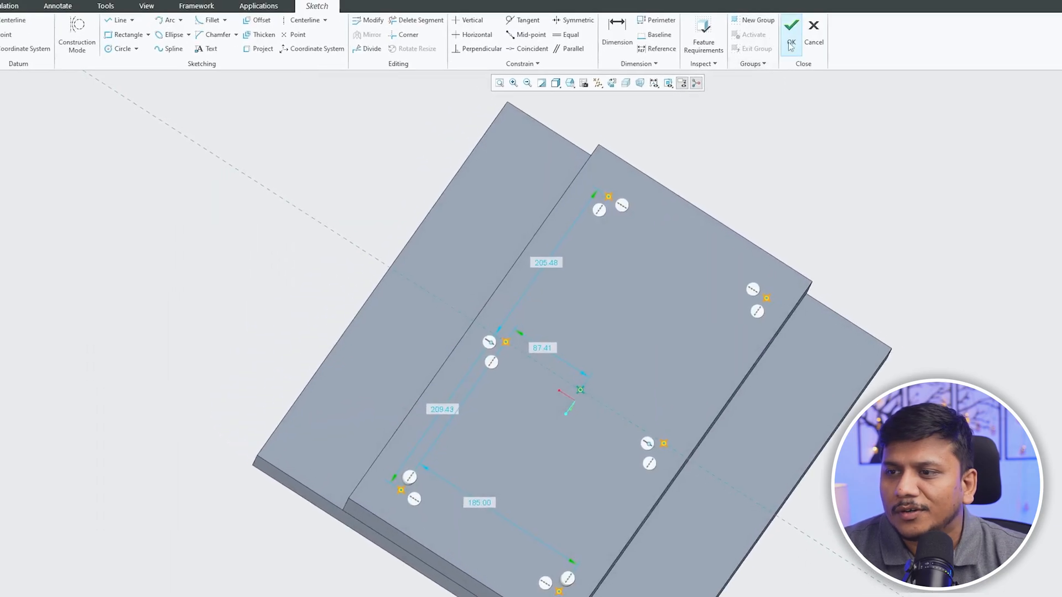
click(791, 25)
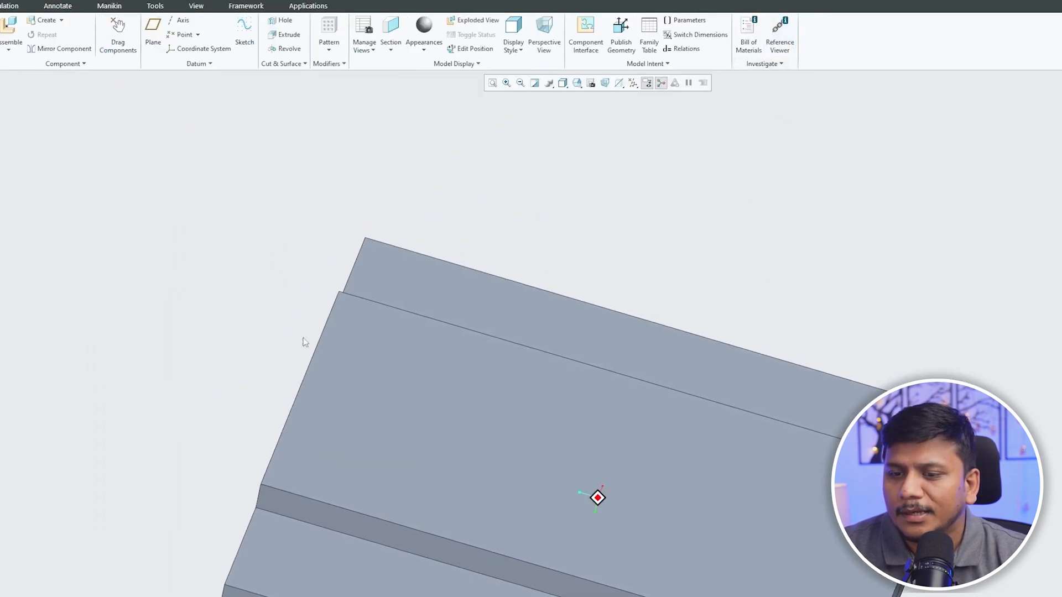
- Start an Intelligent Fastener screw from the Tools tab
click(632, 83)
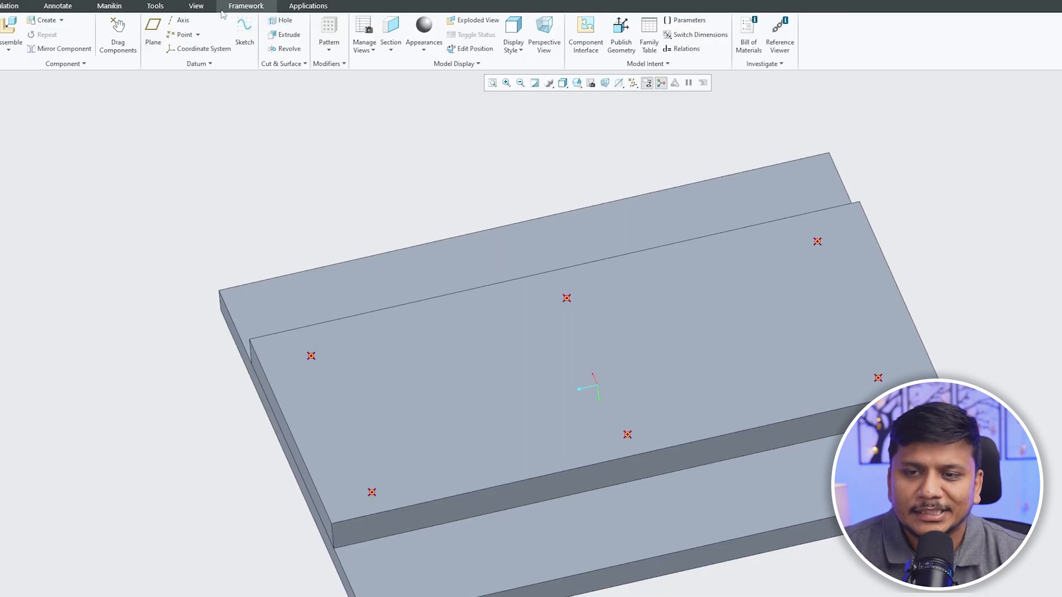
click(154, 6)
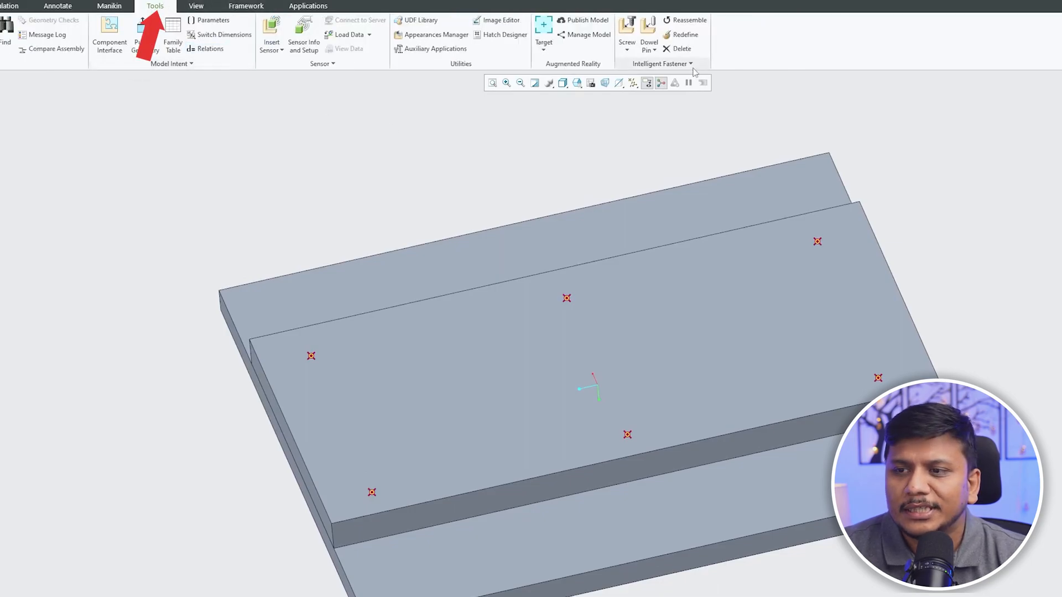
click(625, 27)
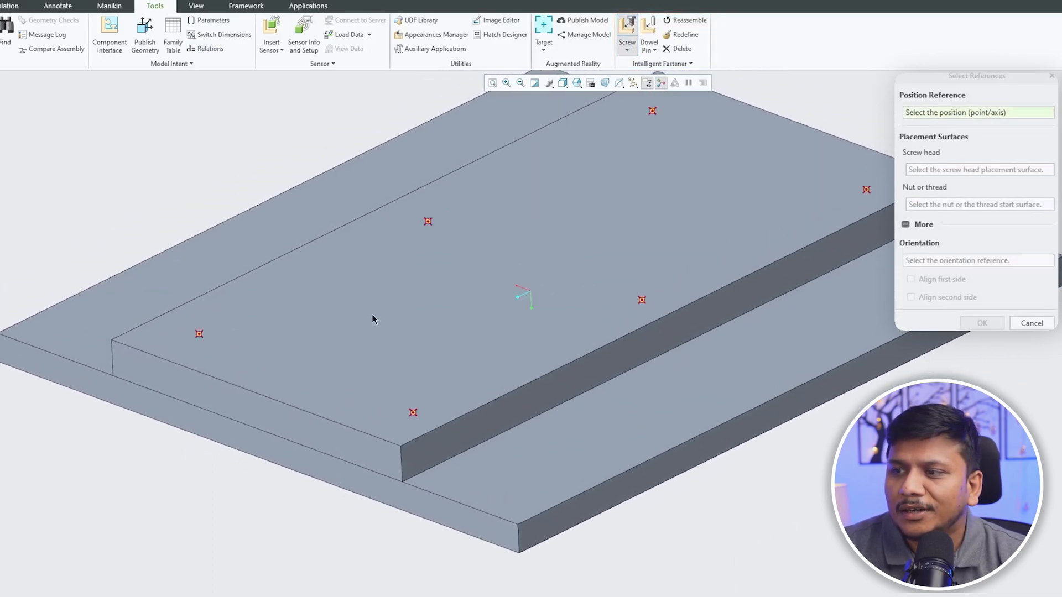
- Place the screw at a sketched point, head on the upper plate and thread in the lower plate
click(199, 333)
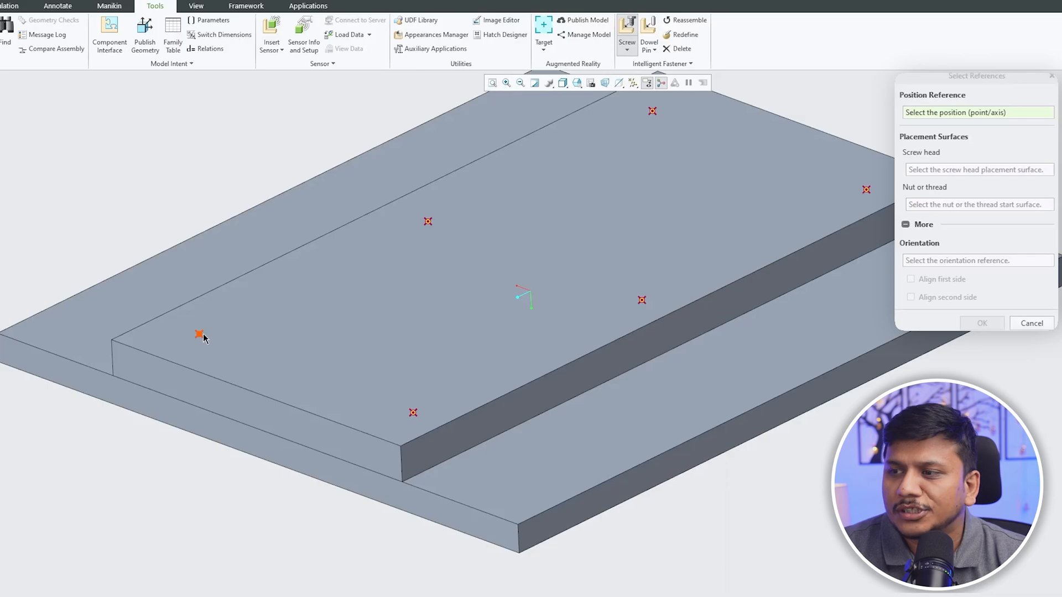
mouse_move(199, 336)
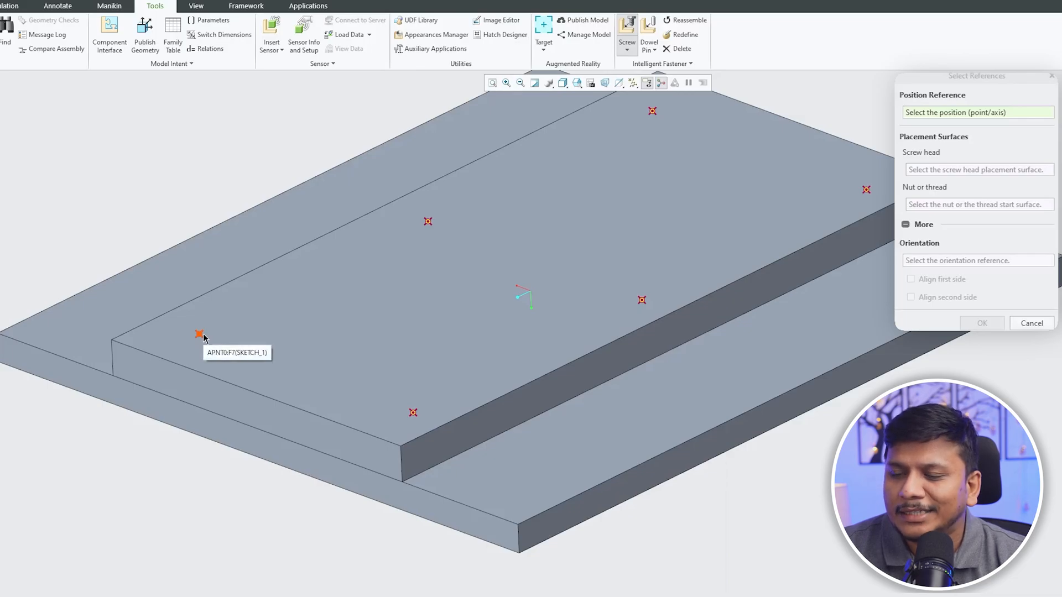
click(199, 334)
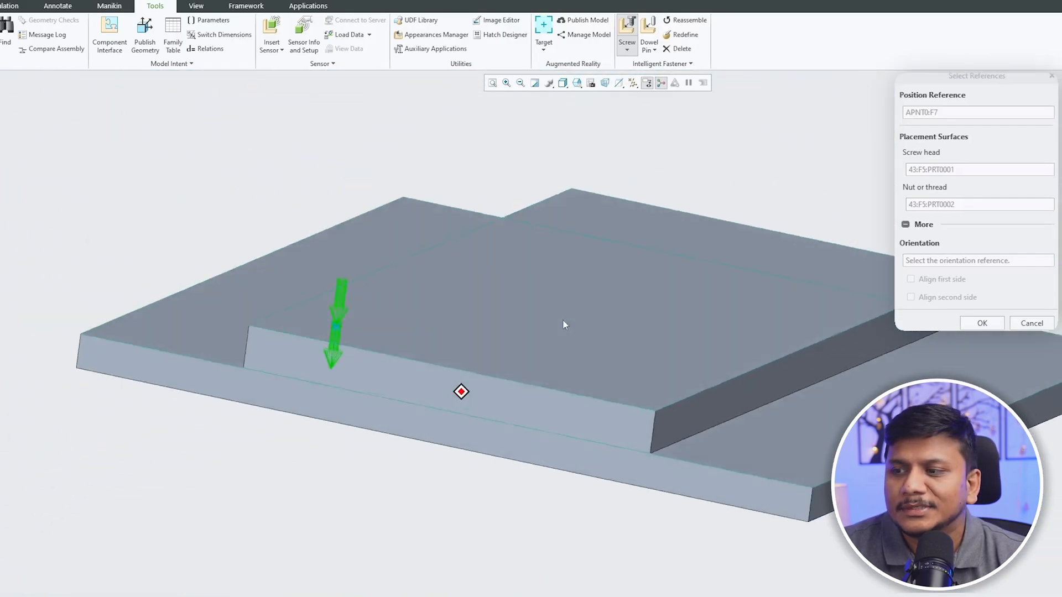
click(981, 323)
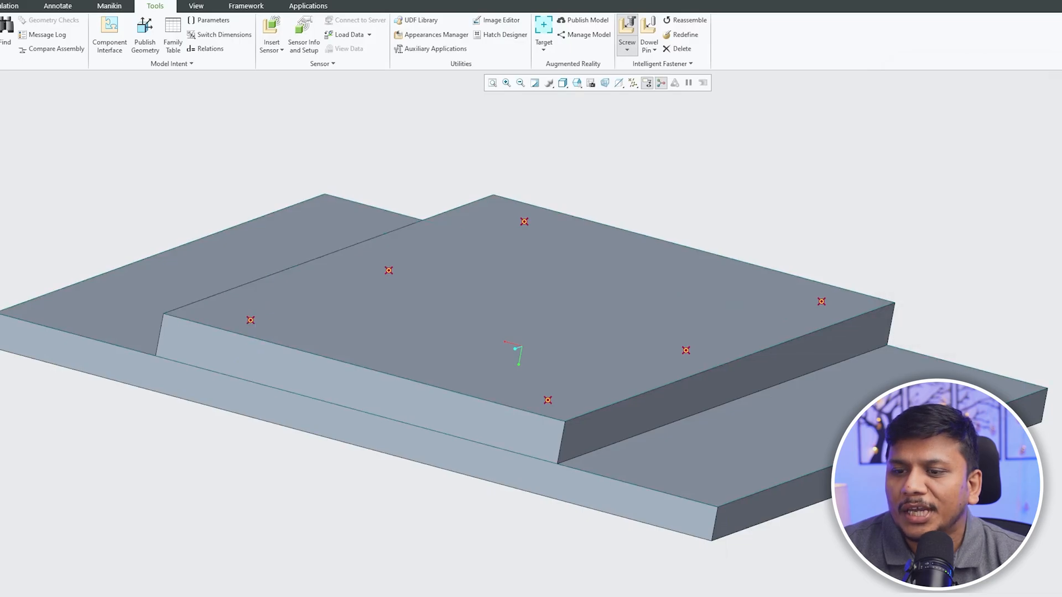
- Choose the ISO 4762 – 12.9 screw standard with automatic length
click(626, 26)
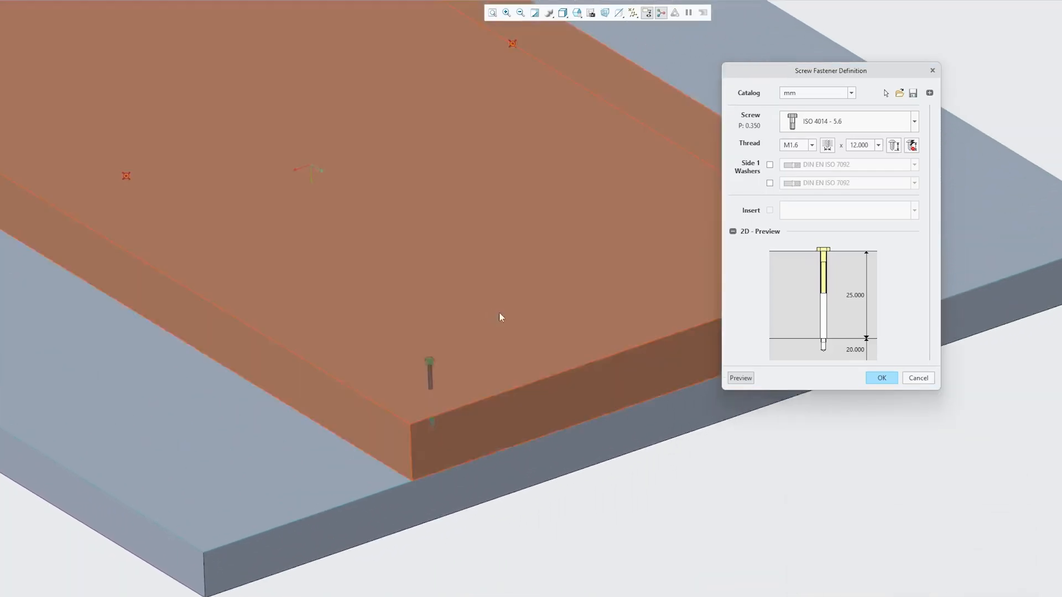
click(914, 122)
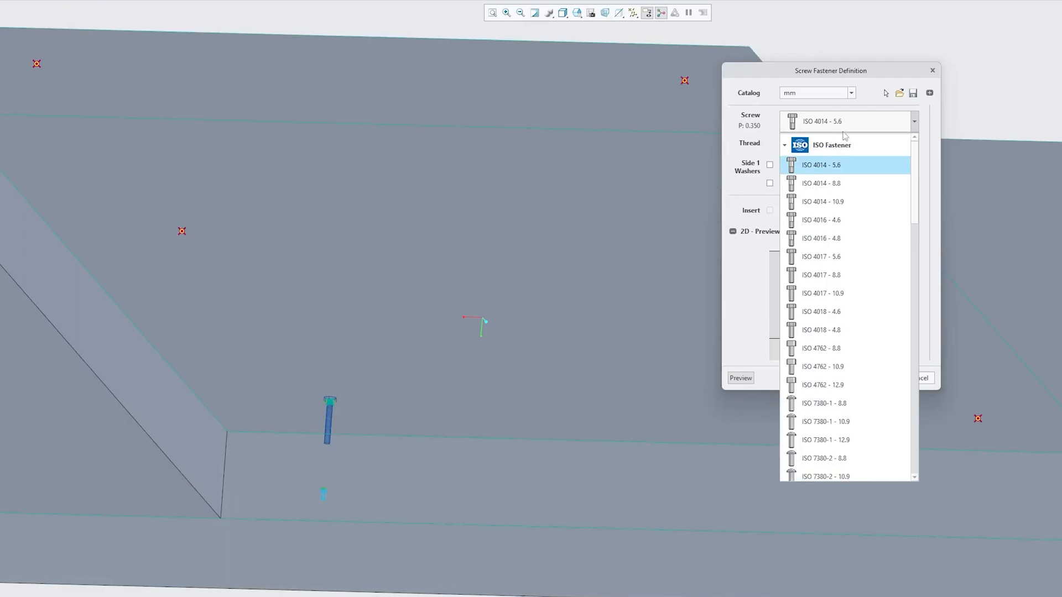
click(823, 385)
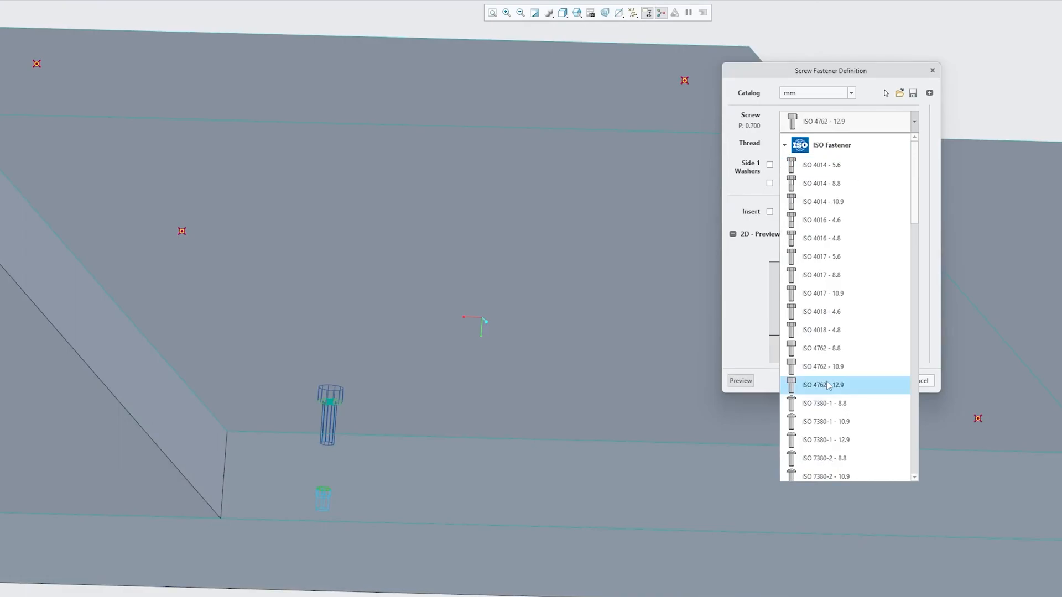
click(822, 385)
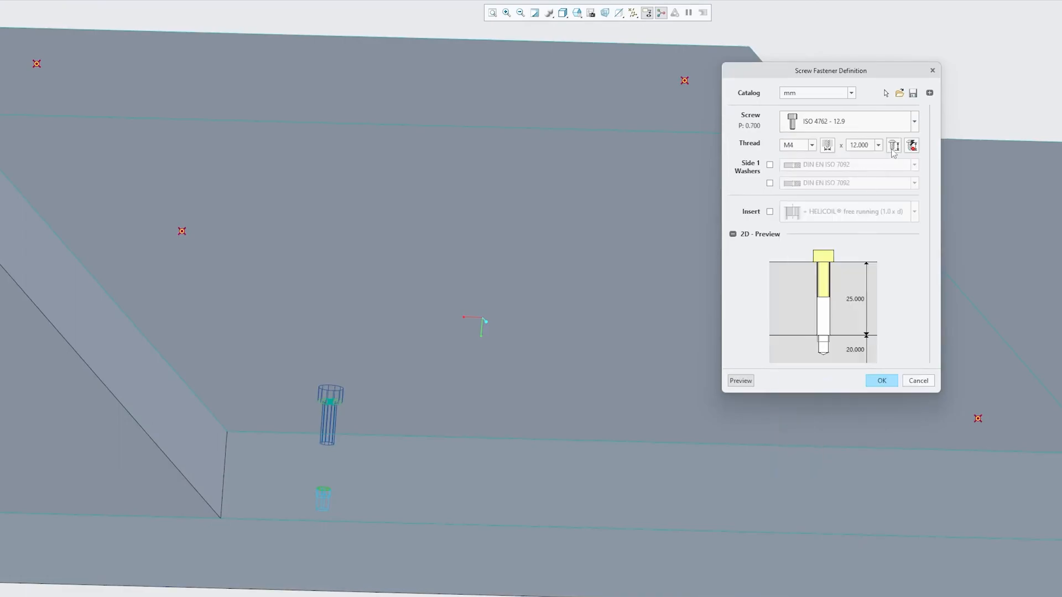
mouse_move(894, 146)
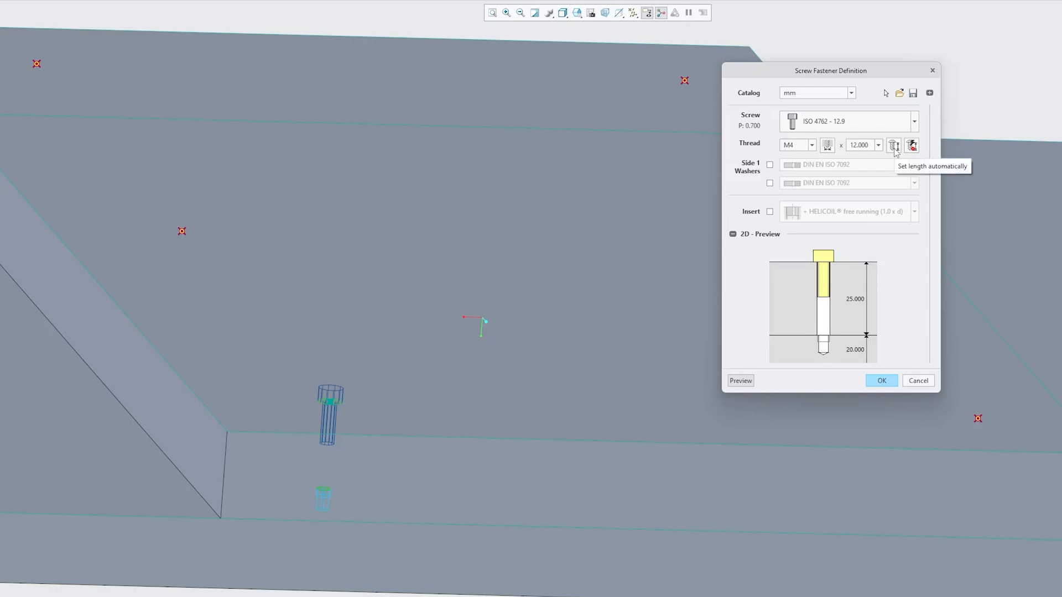
click(894, 145)
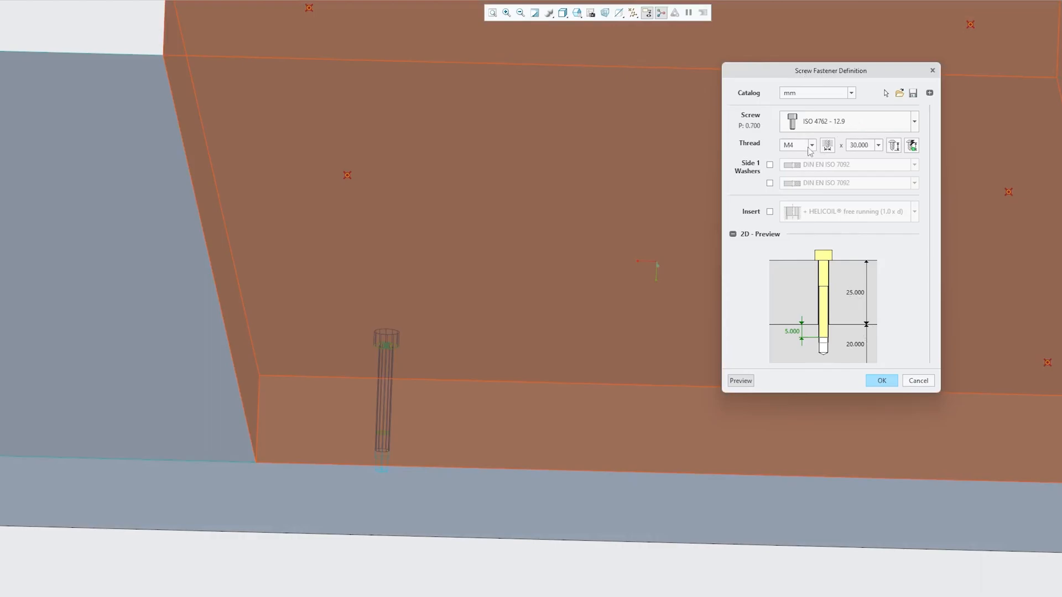
- Set the thread size to M8 and the screw length to 30 mm
click(810, 145)
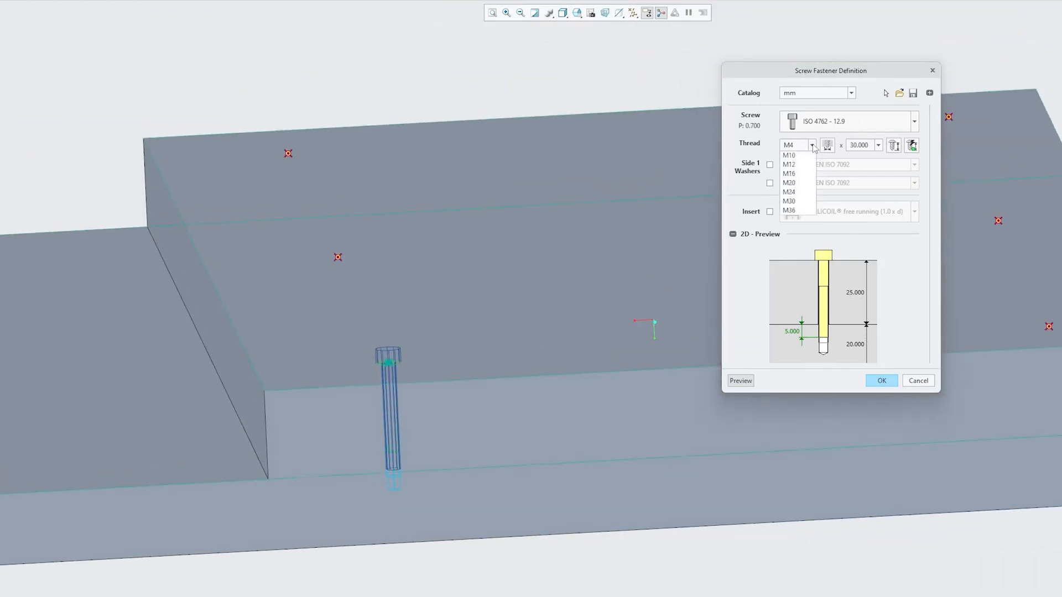
click(789, 150)
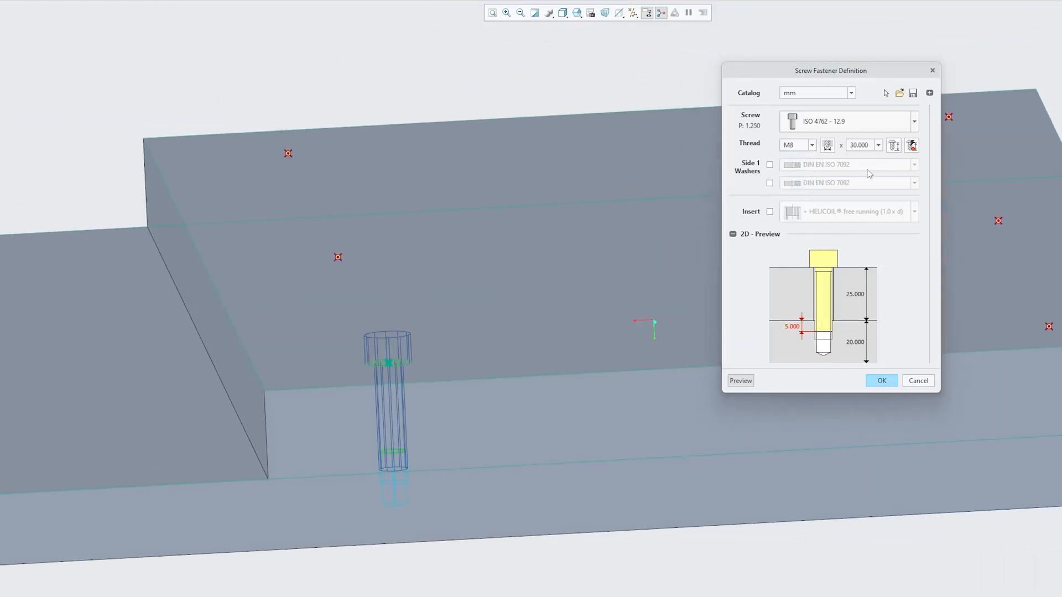
click(894, 142)
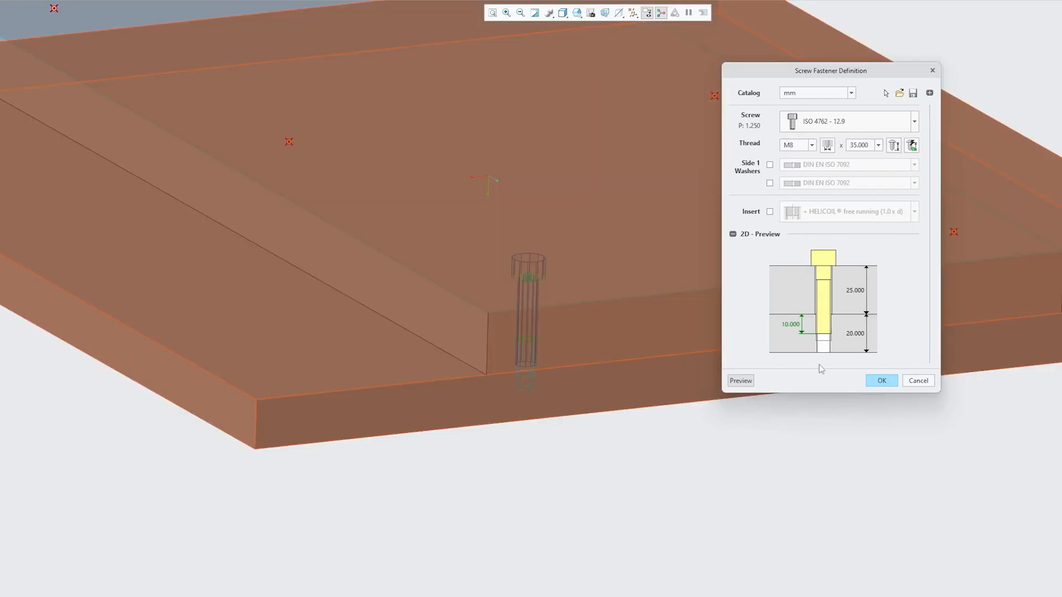
mouse_move(855, 343)
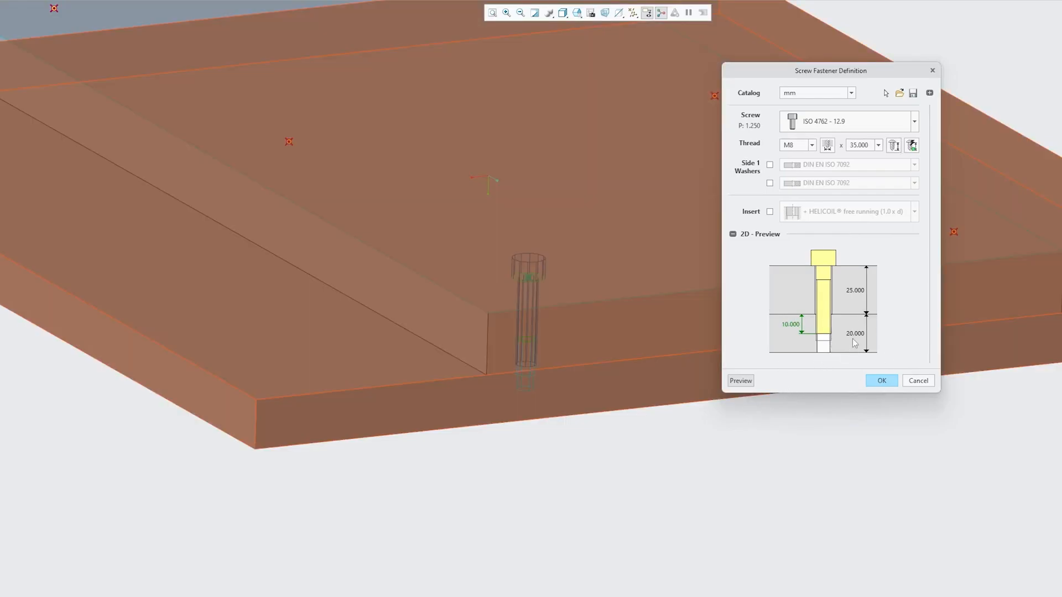
mouse_move(892, 276)
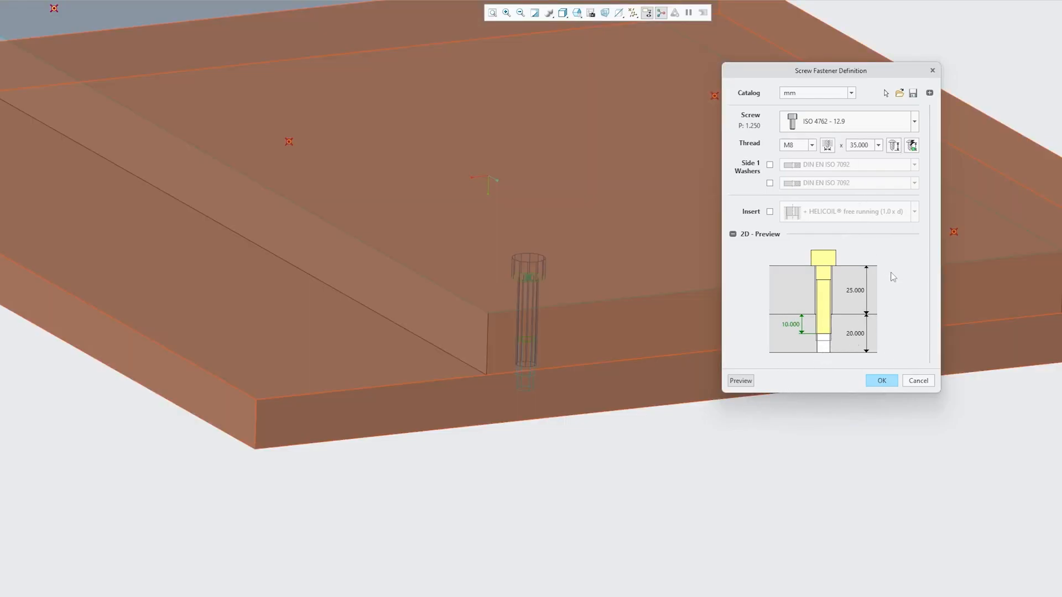
click(879, 145)
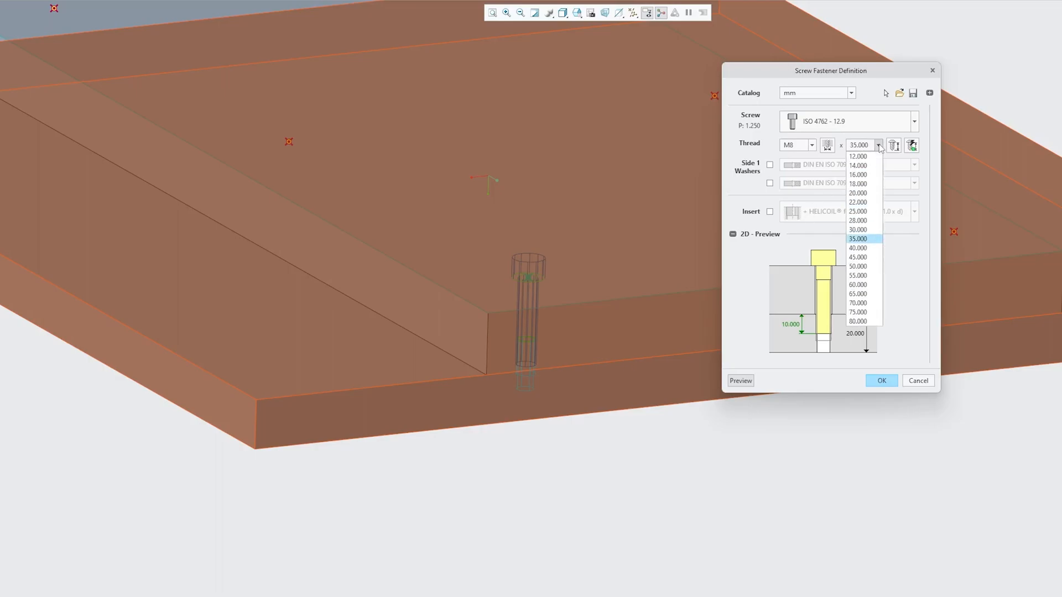
click(857, 229)
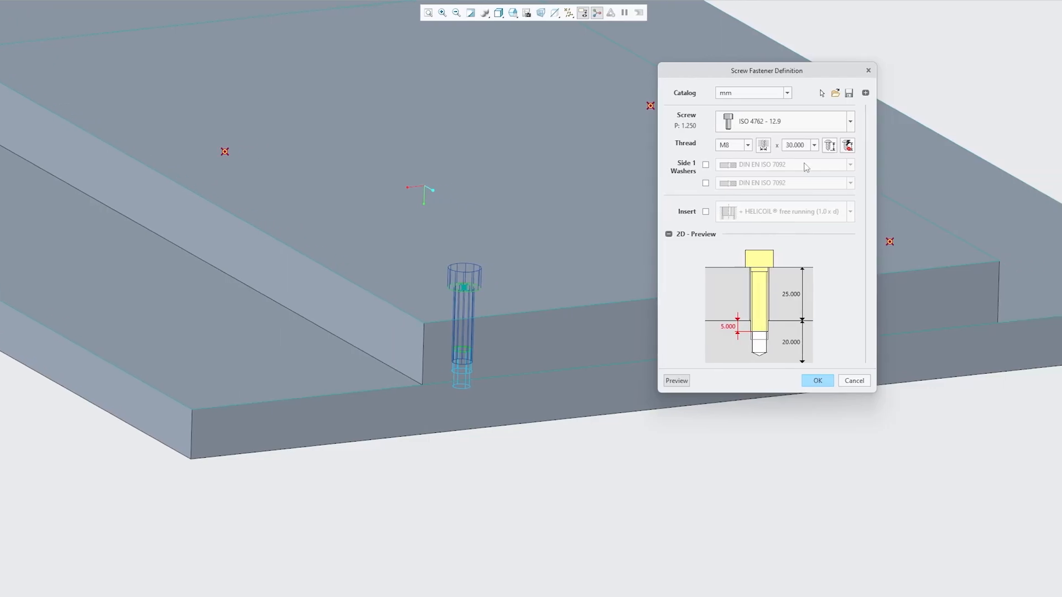
- Set the threaded hole to 17.35 mm deep, 20 mm drilled, with a Side 1 counterbore
click(865, 93)
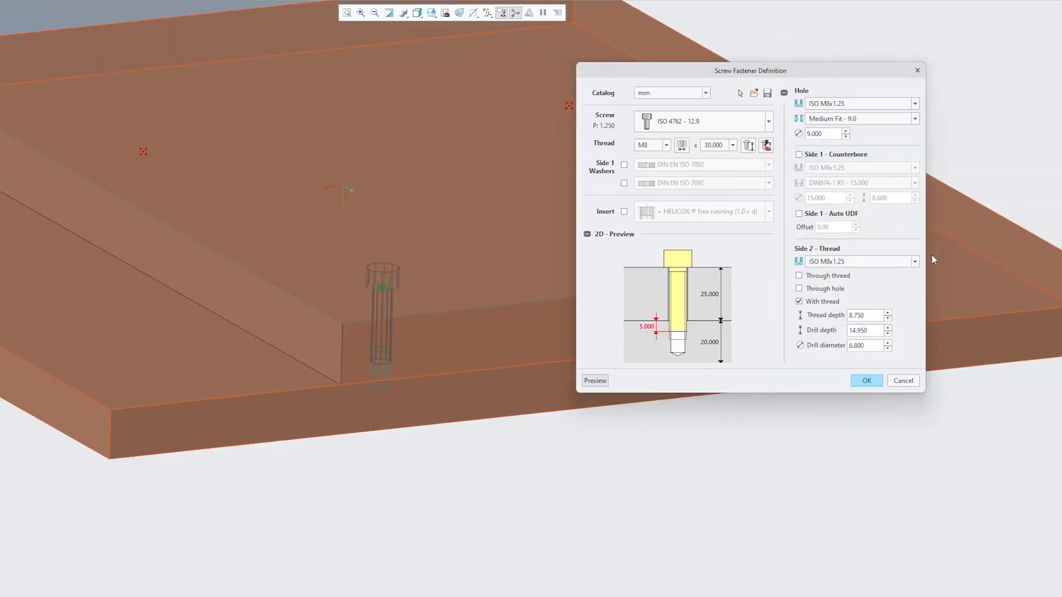
click(868, 330)
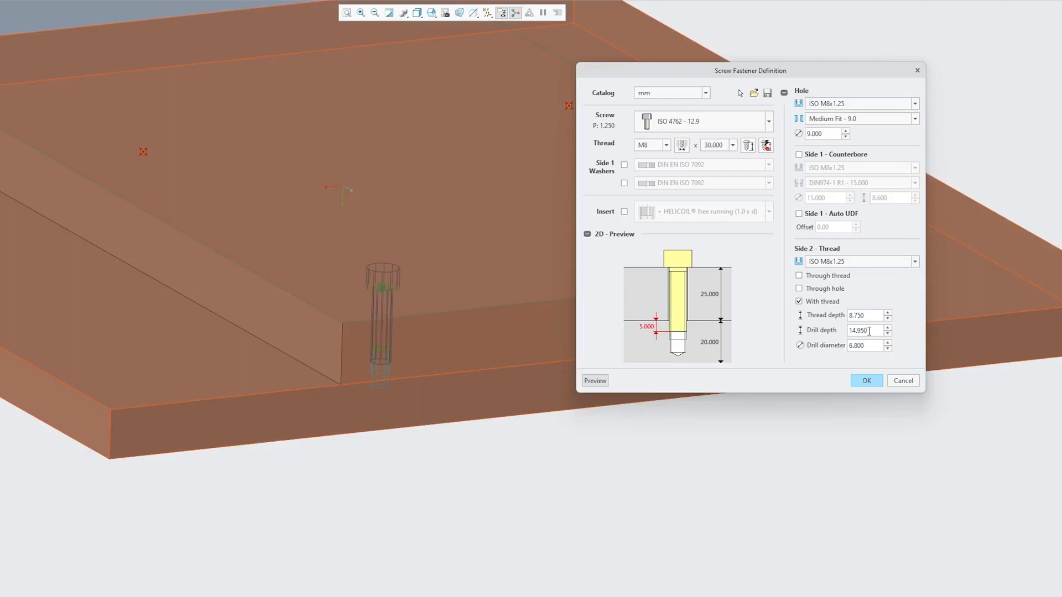
triple_click(861, 330)
text(15.000)
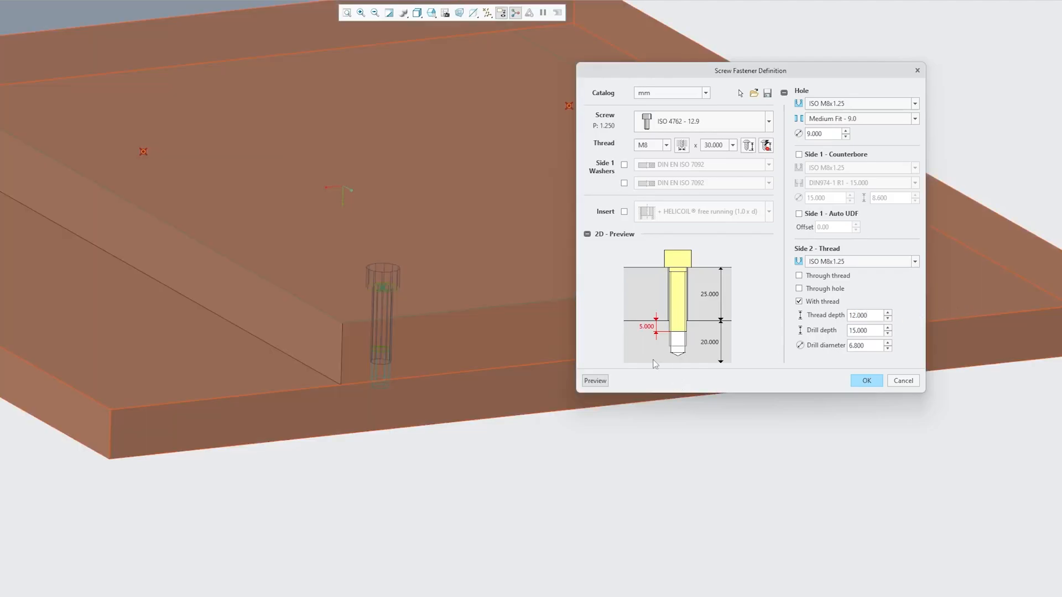
mouse_move(688, 358)
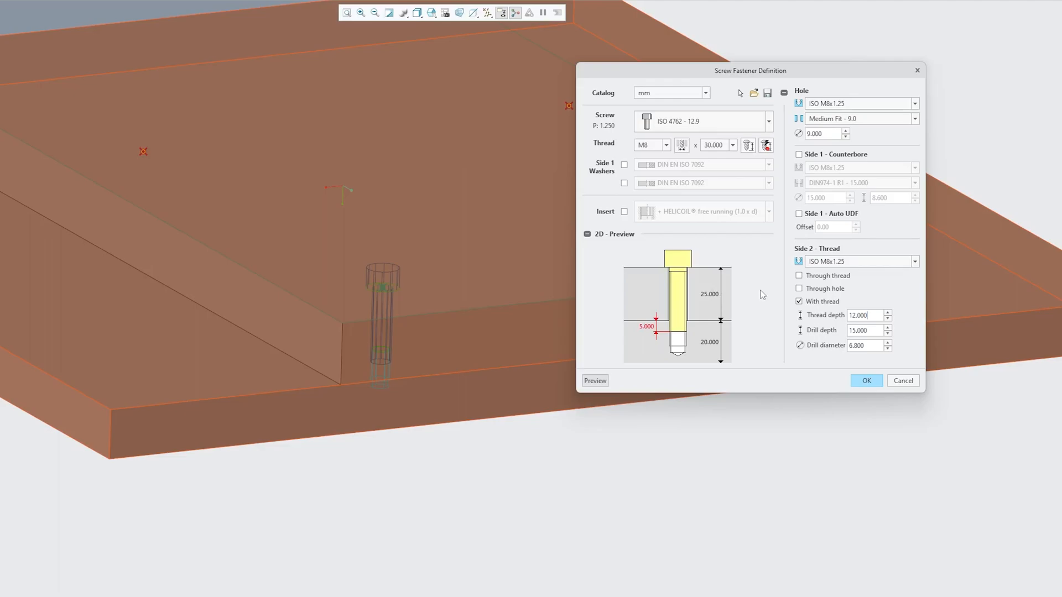
mouse_move(816, 116)
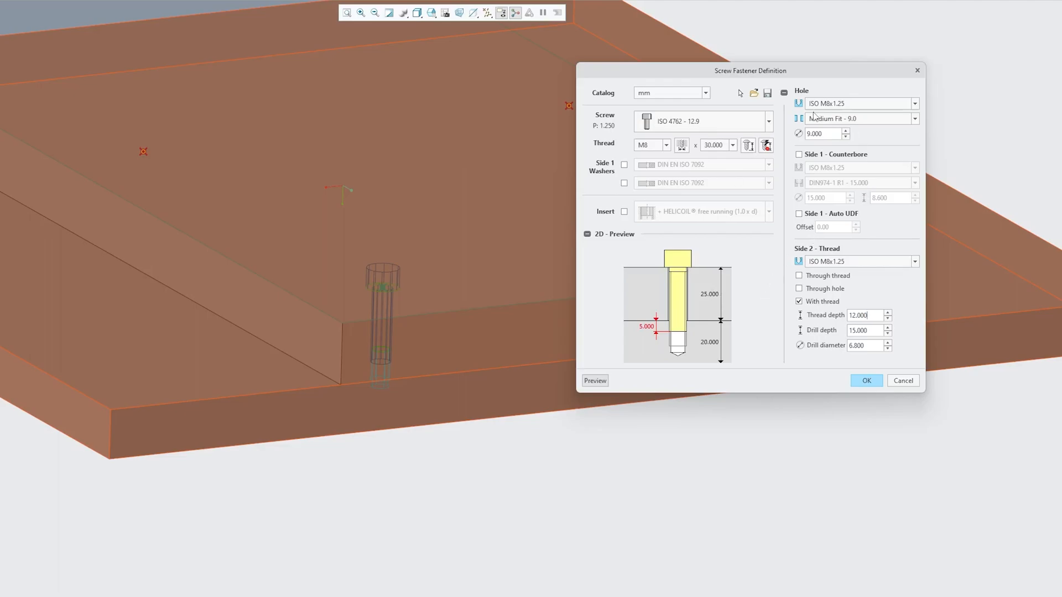
click(798, 154)
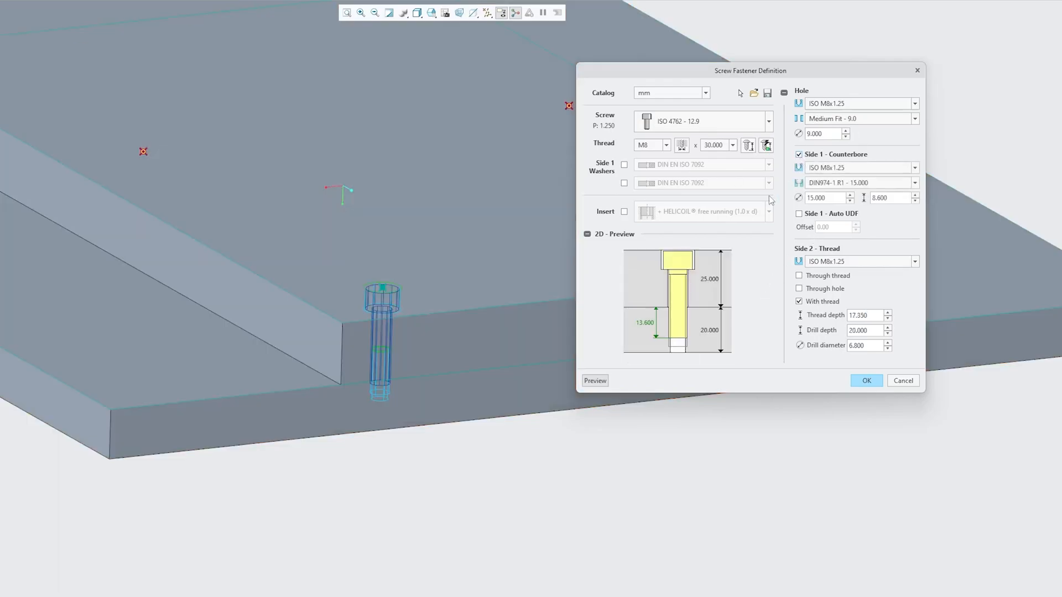
mouse_move(695, 259)
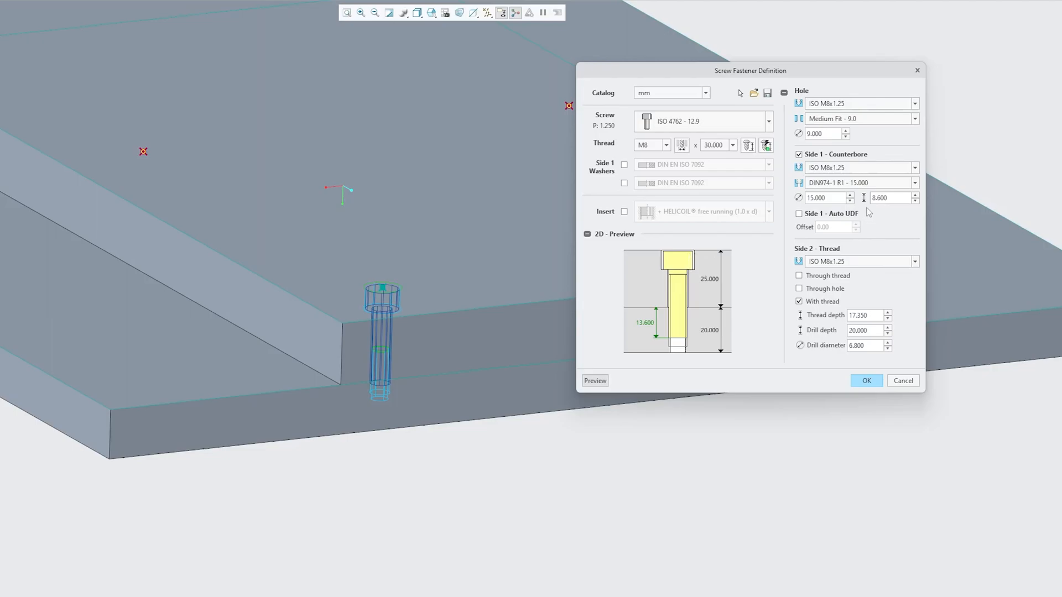
mouse_move(869, 189)
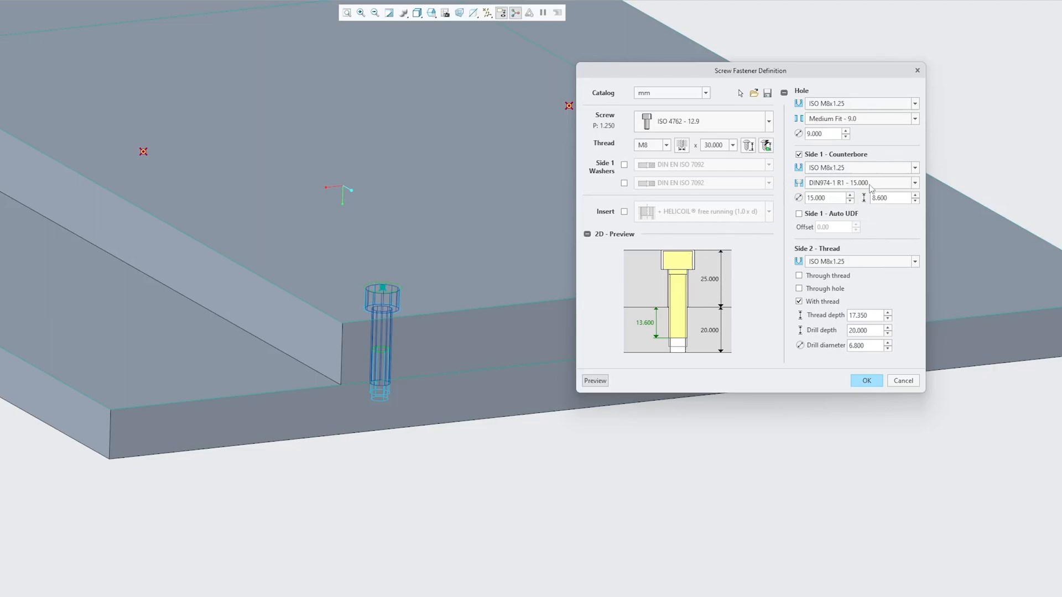
- Set the clearance hole fit to Close Fit – 8.4 mm
click(914, 118)
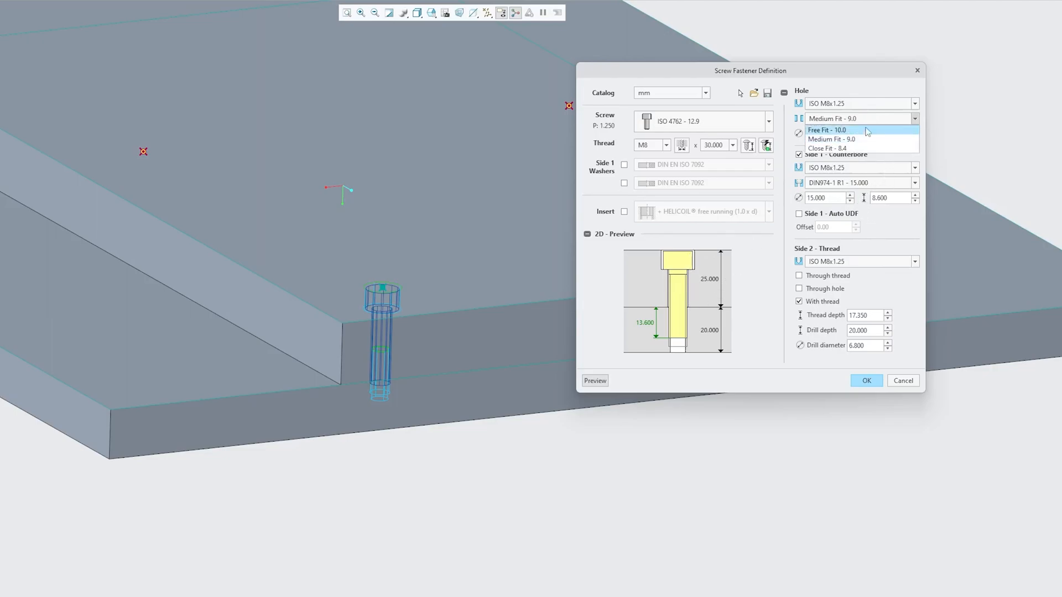
mouse_move(854, 148)
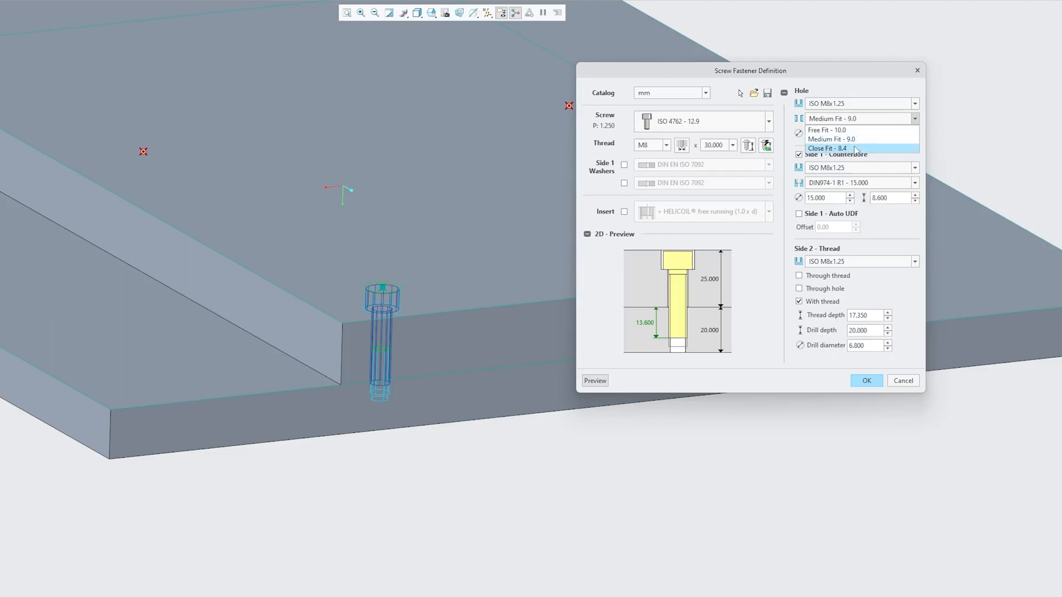
click(827, 148)
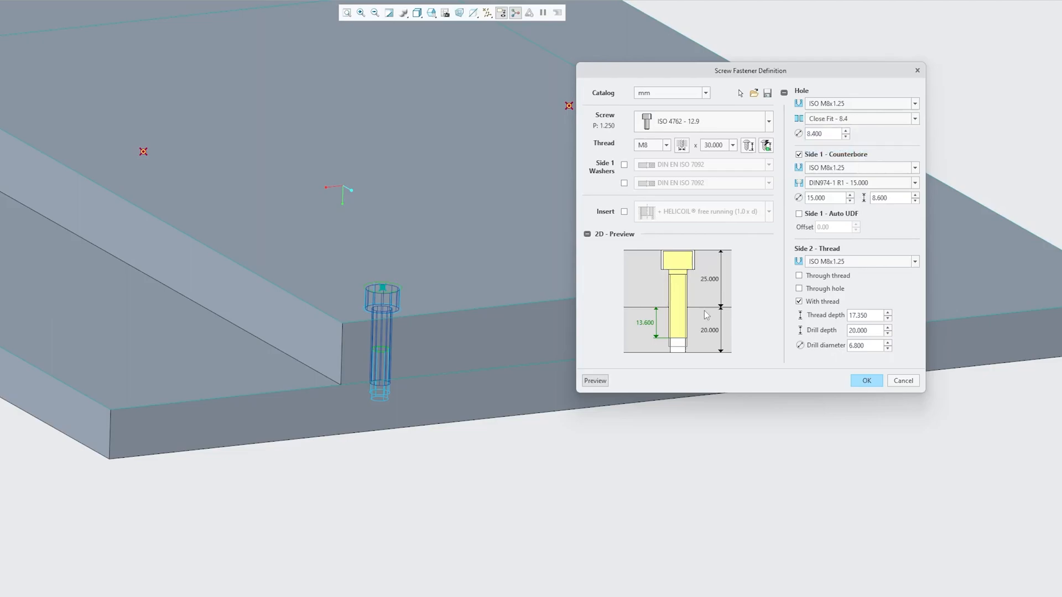
mouse_move(677, 276)
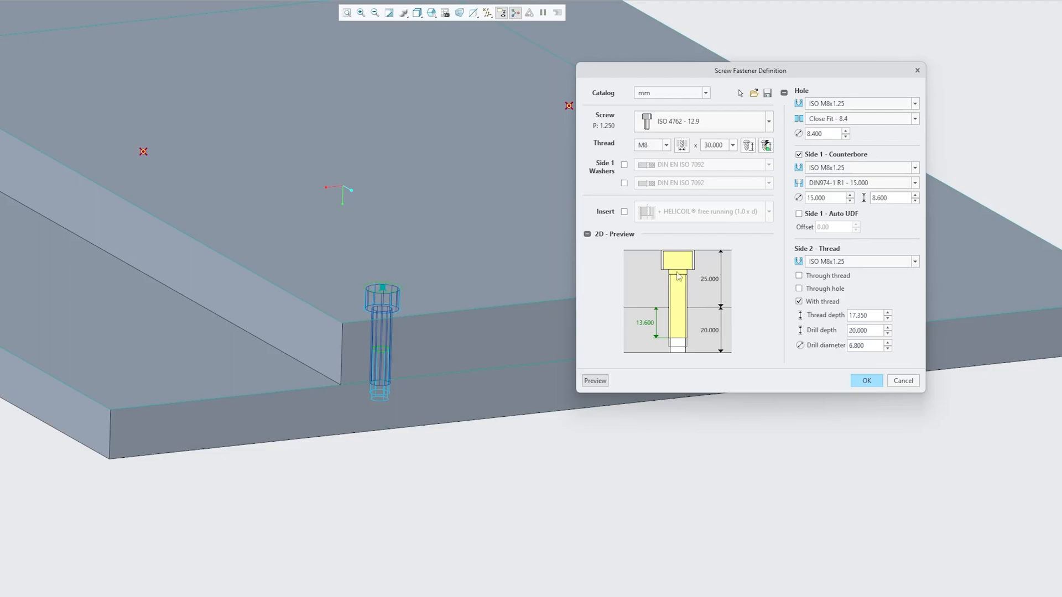
mouse_move(858, 125)
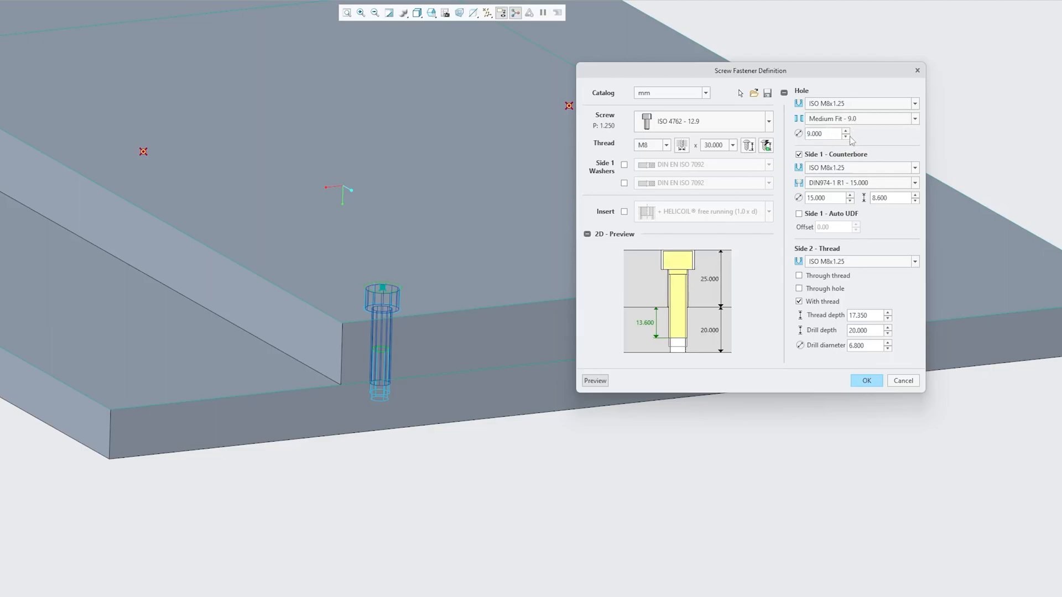
triple_click(823, 134)
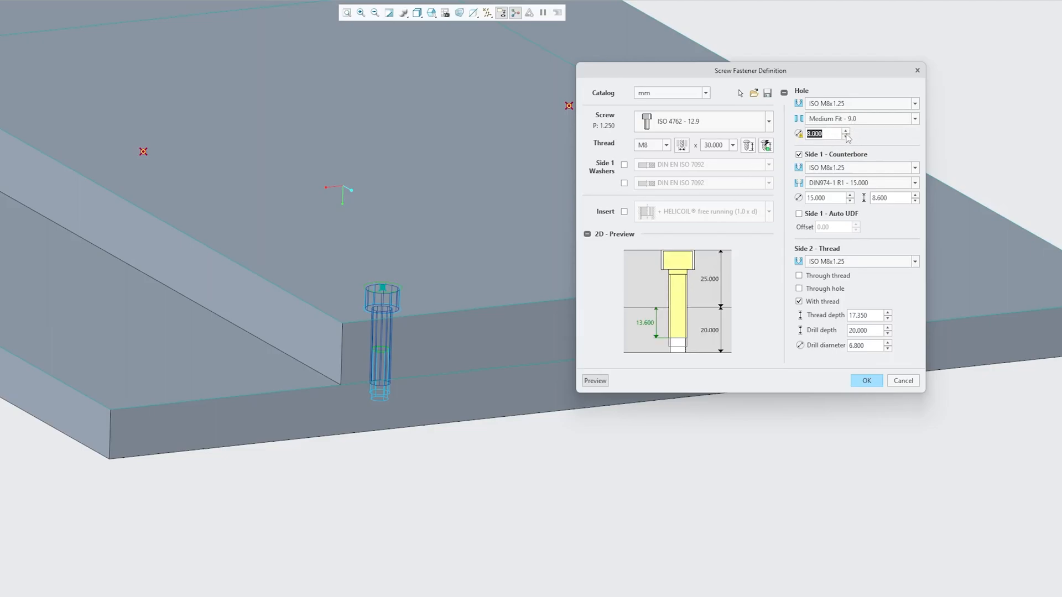
click(914, 118)
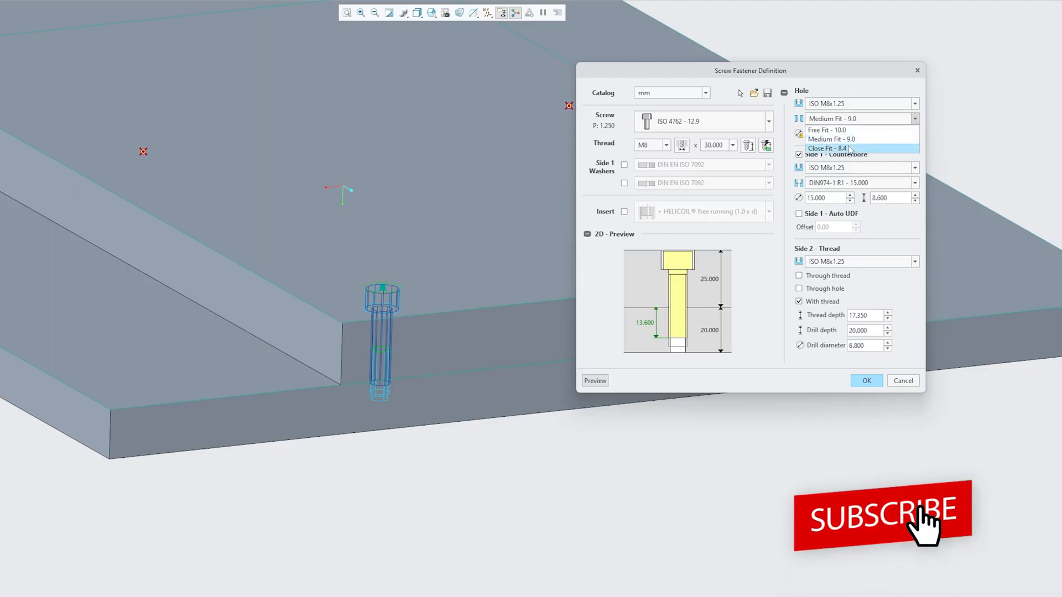
click(827, 148)
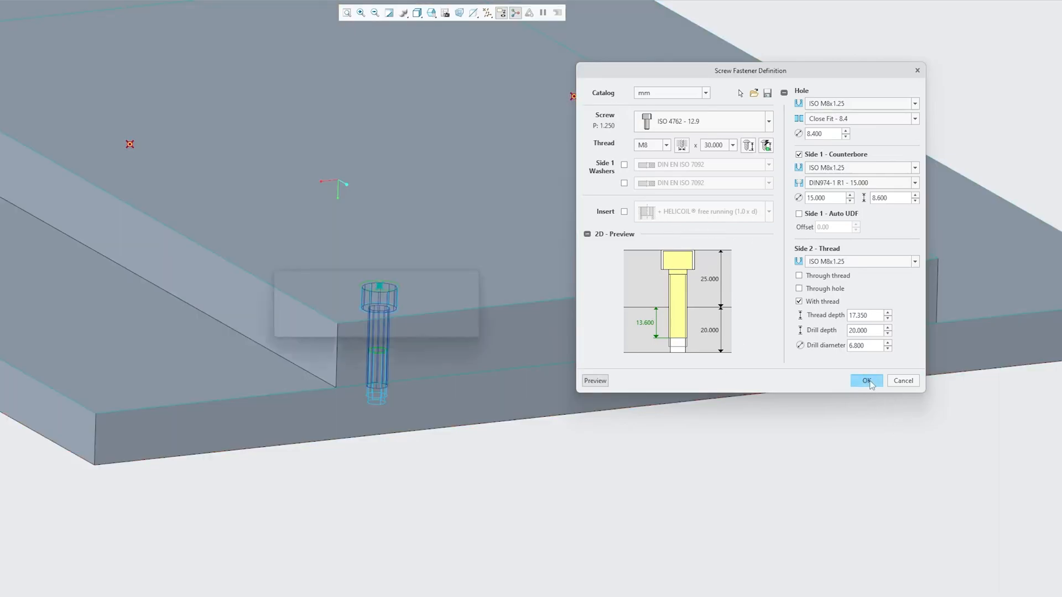
- Confirm the screw definition and assemble the M8 screw on all six pattern instances
click(866, 380)
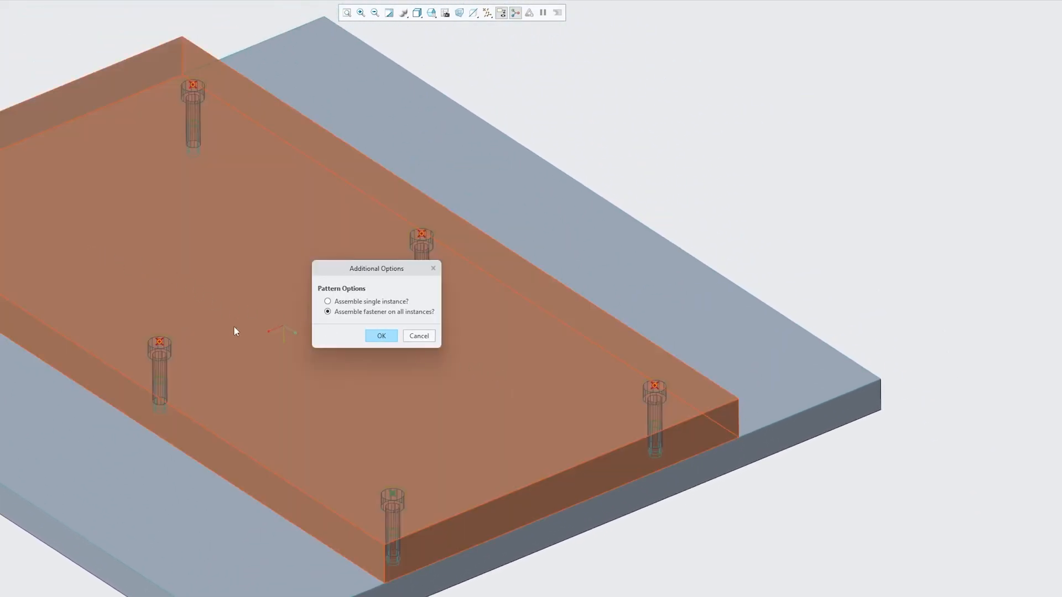
mouse_move(243, 159)
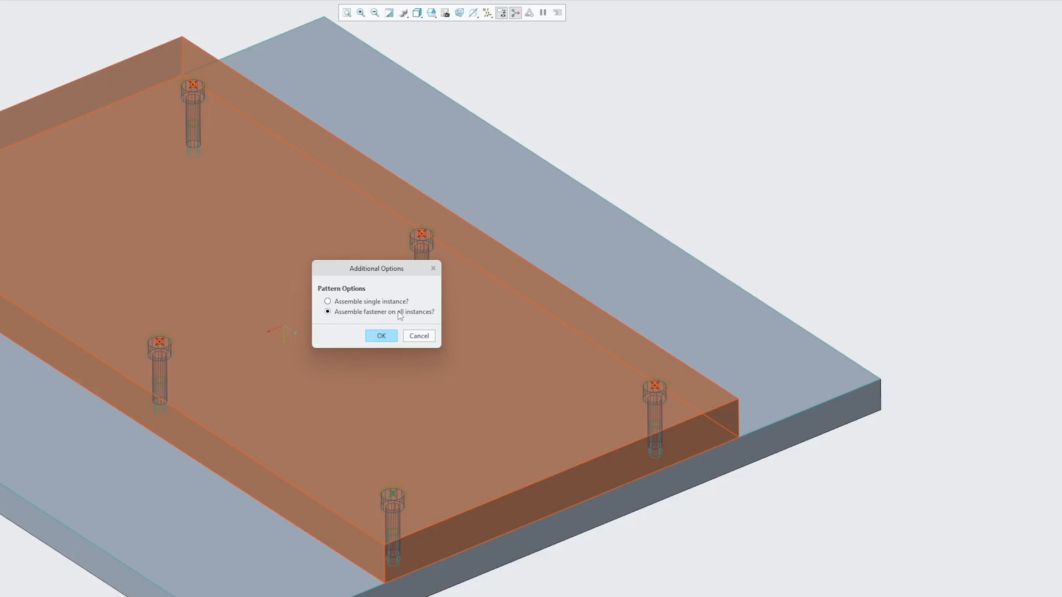
mouse_move(381, 336)
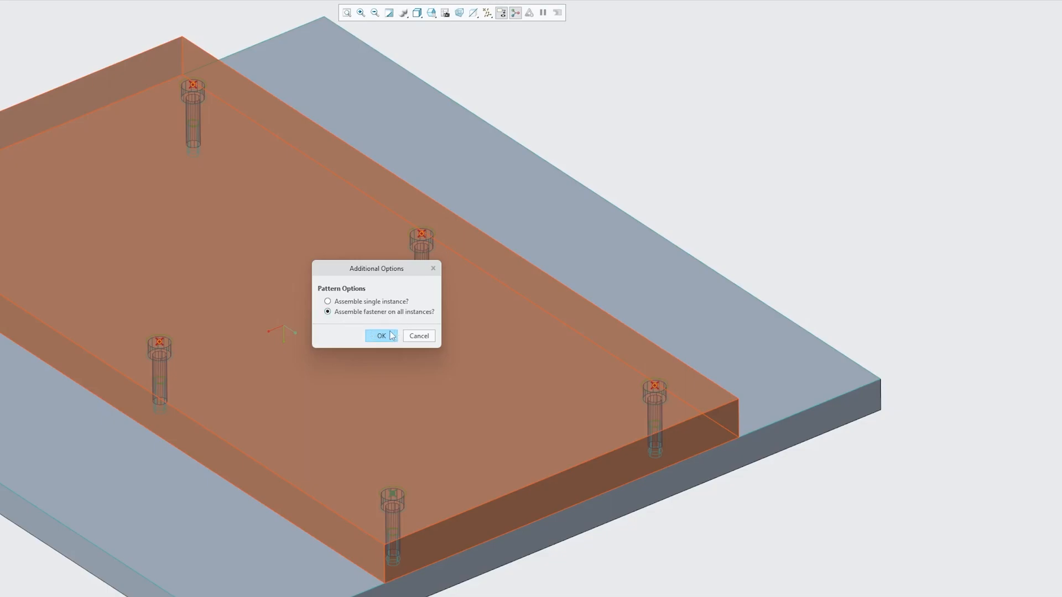
click(381, 336)
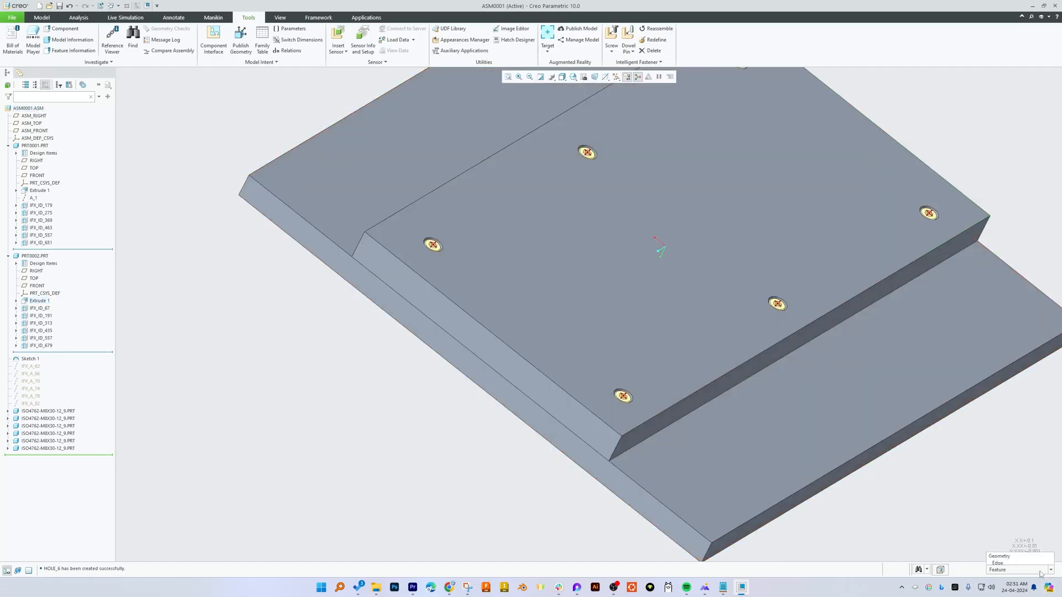
- Open the top plate part on its own to see the fastener-created holes, then return to the assembly
click(1029, 569)
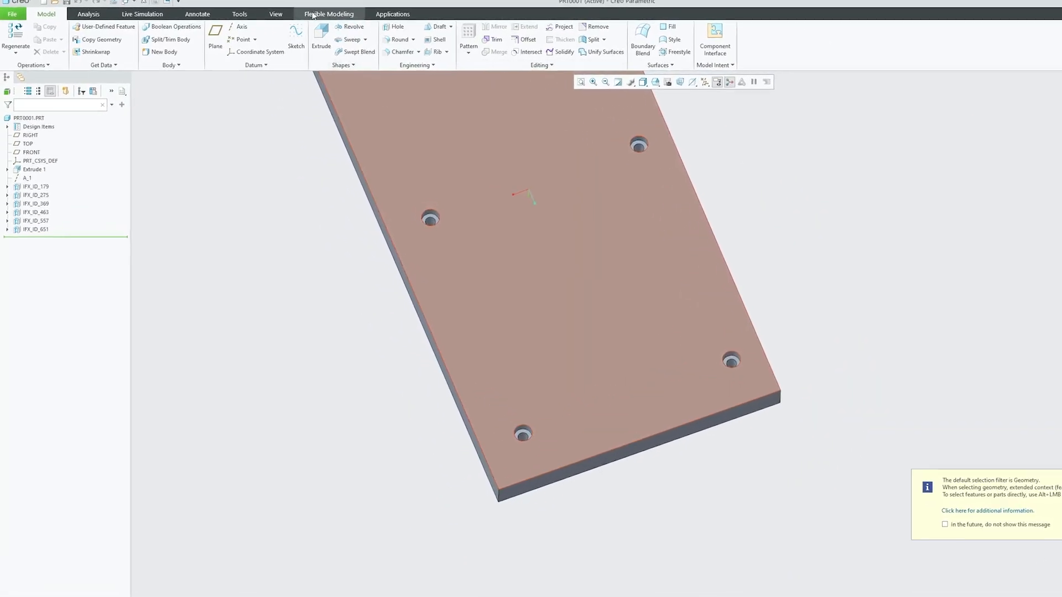
click(318, 9)
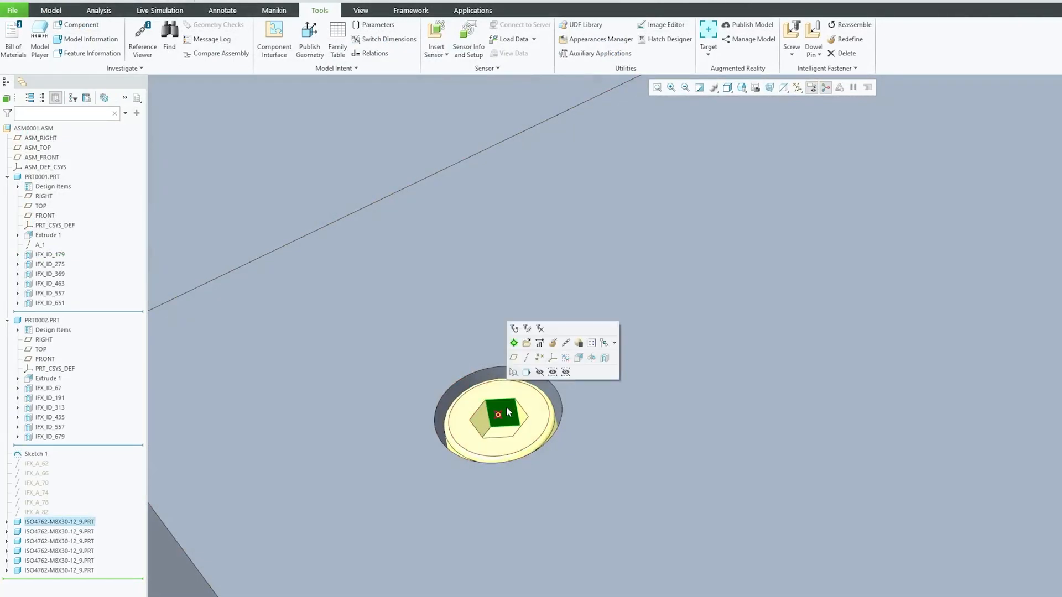
mouse_move(507, 406)
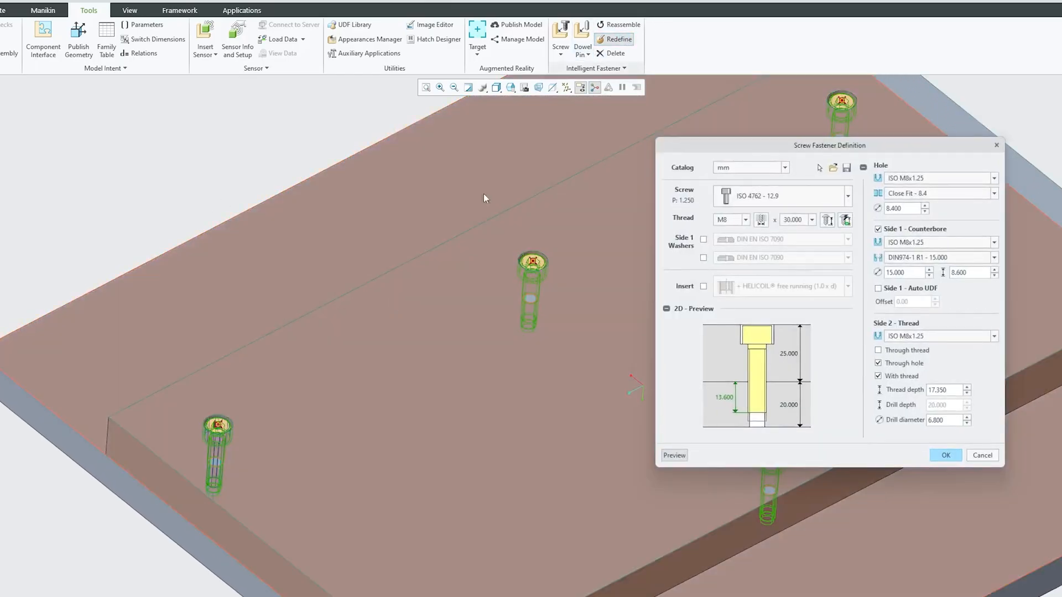
- Change all six screws to ISO 2009 – 5.8 countersunk M8 × 30 screws
click(849, 195)
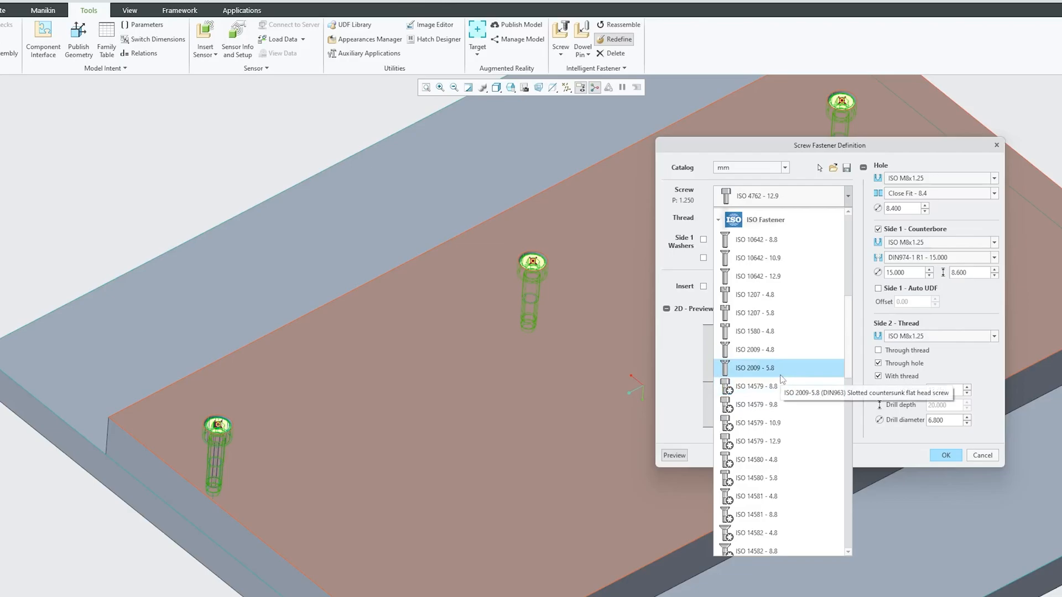
click(755, 367)
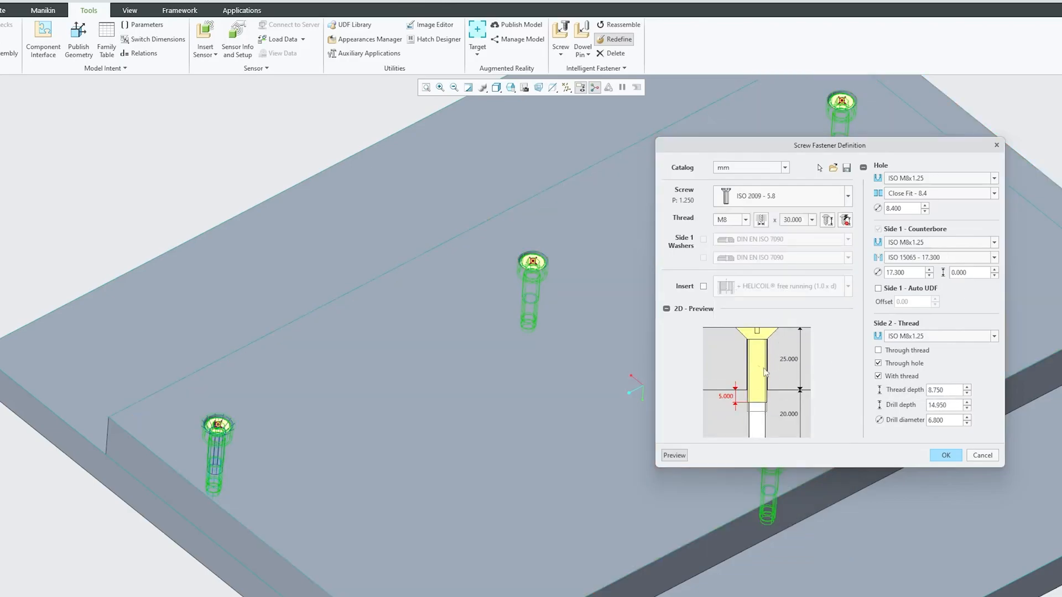
click(943, 455)
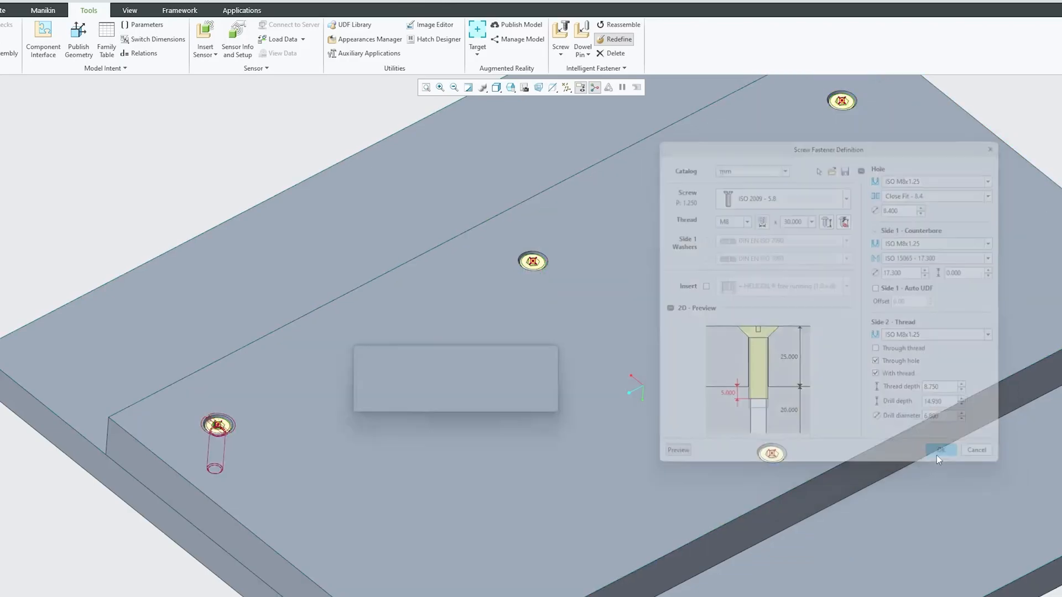
click(940, 450)
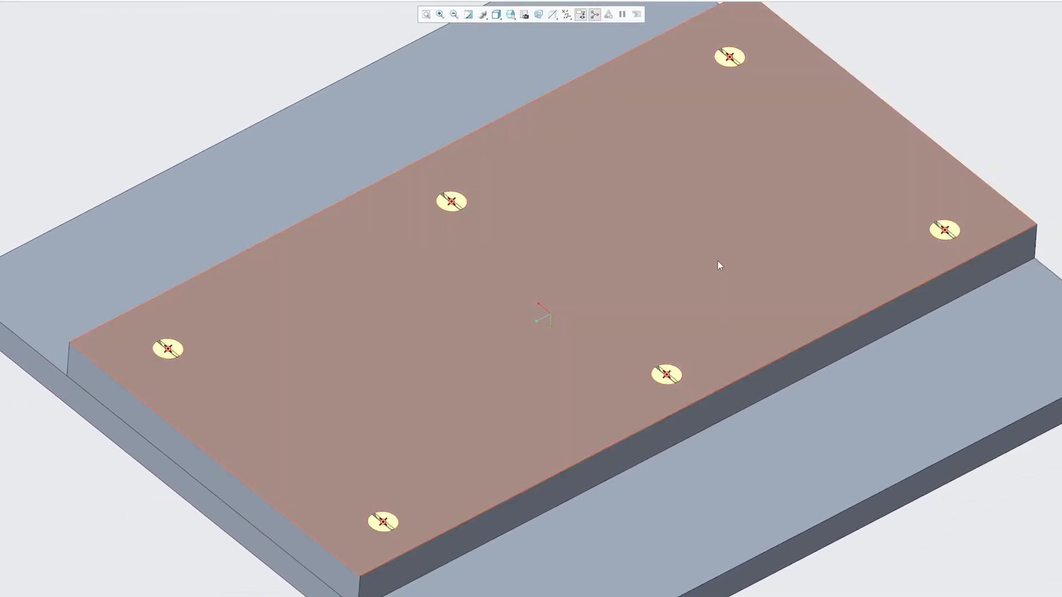
click(718, 264)
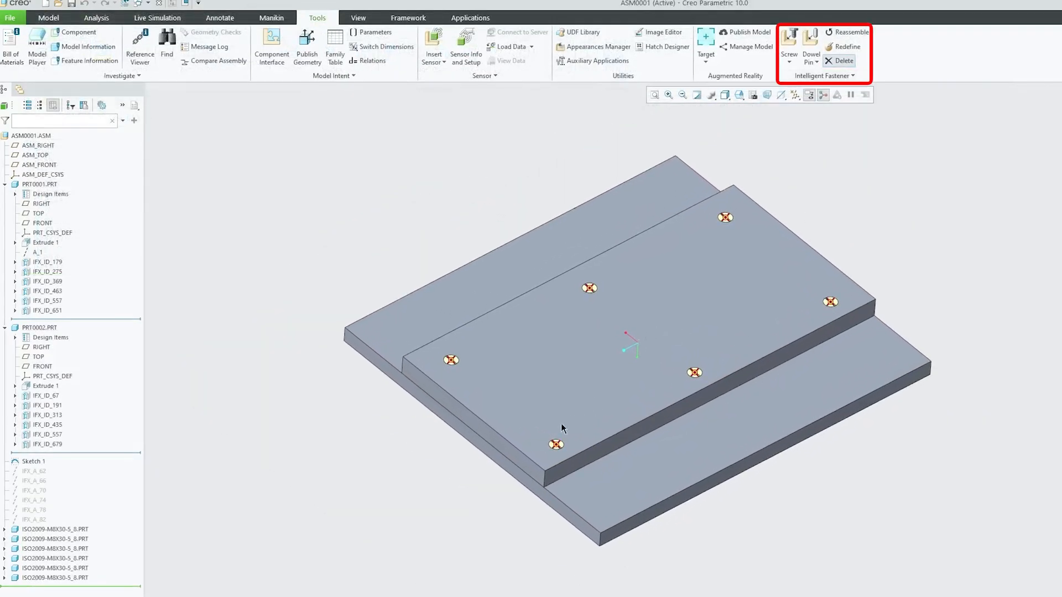
- Delete the six countersunk screws and their holes, then bring up the Dowel Pin placement choices
click(843, 60)
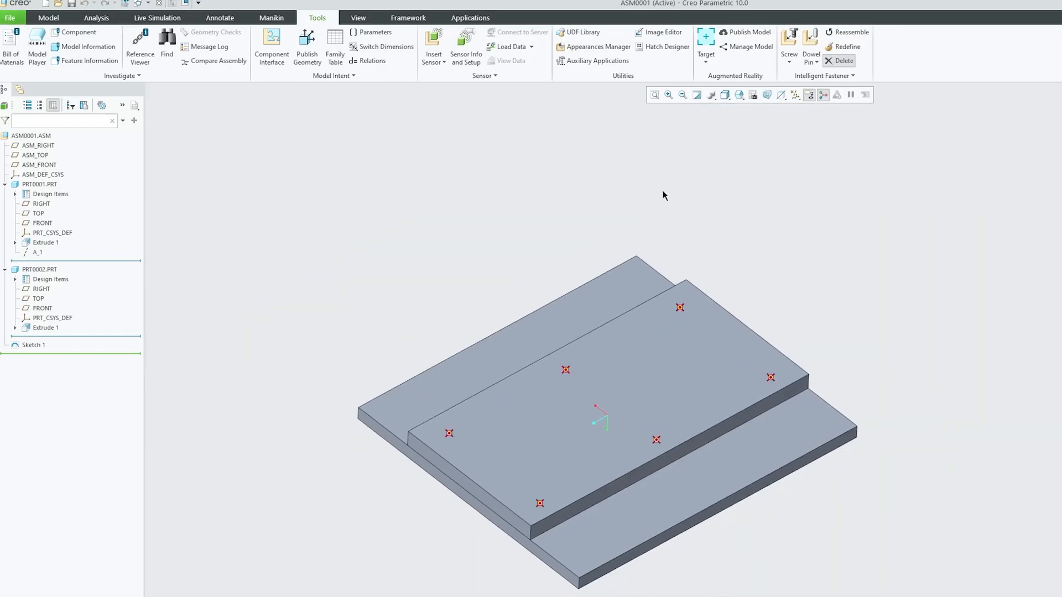
click(809, 51)
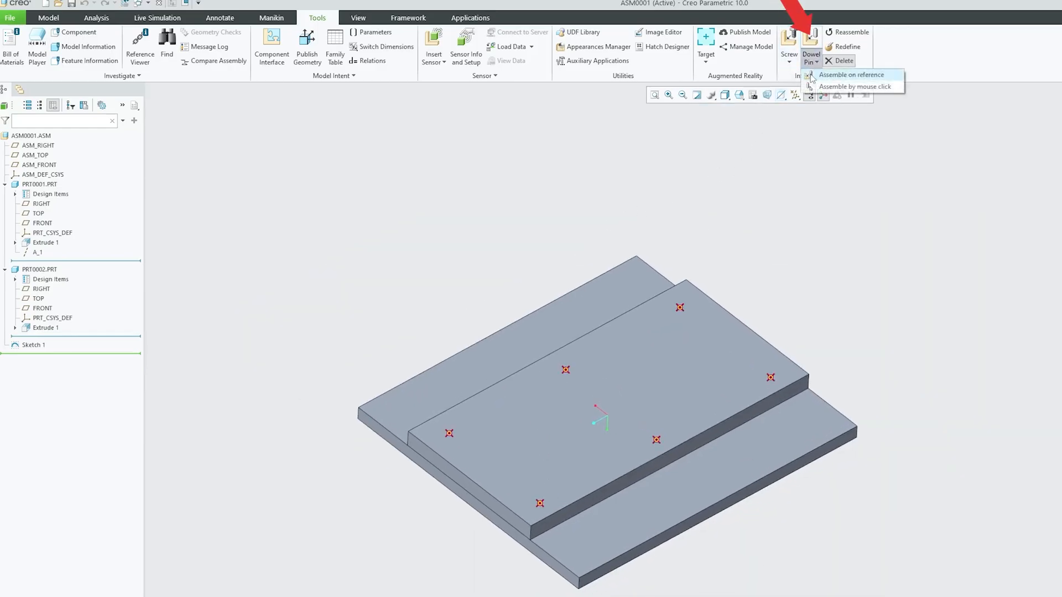
mouse_move(832, 74)
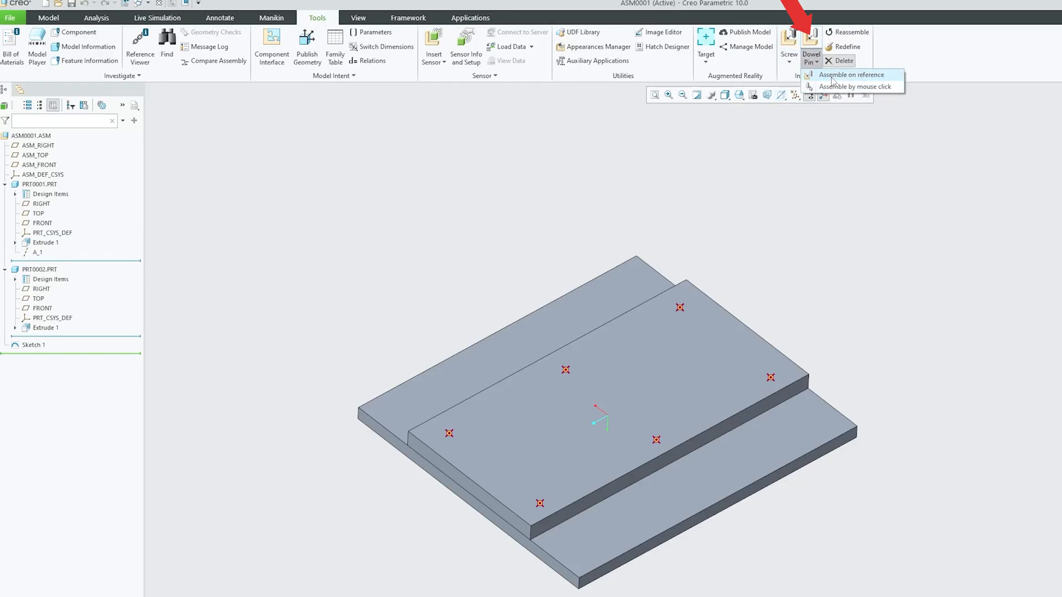
mouse_move(852, 74)
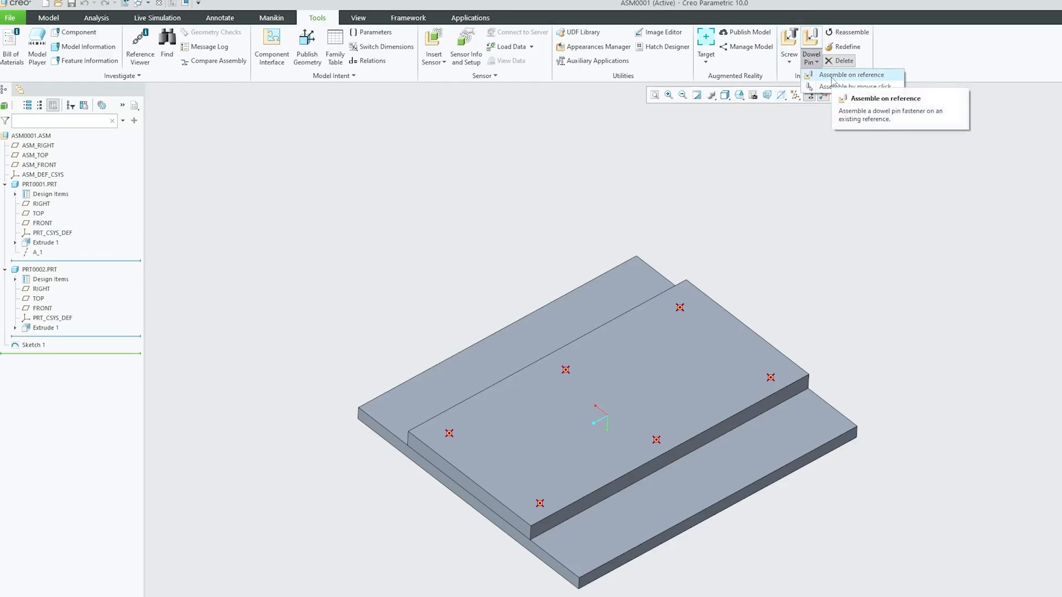
- Assemble an ISO 2338 m6 dowel pin on a sketched point and plate surface references
click(852, 74)
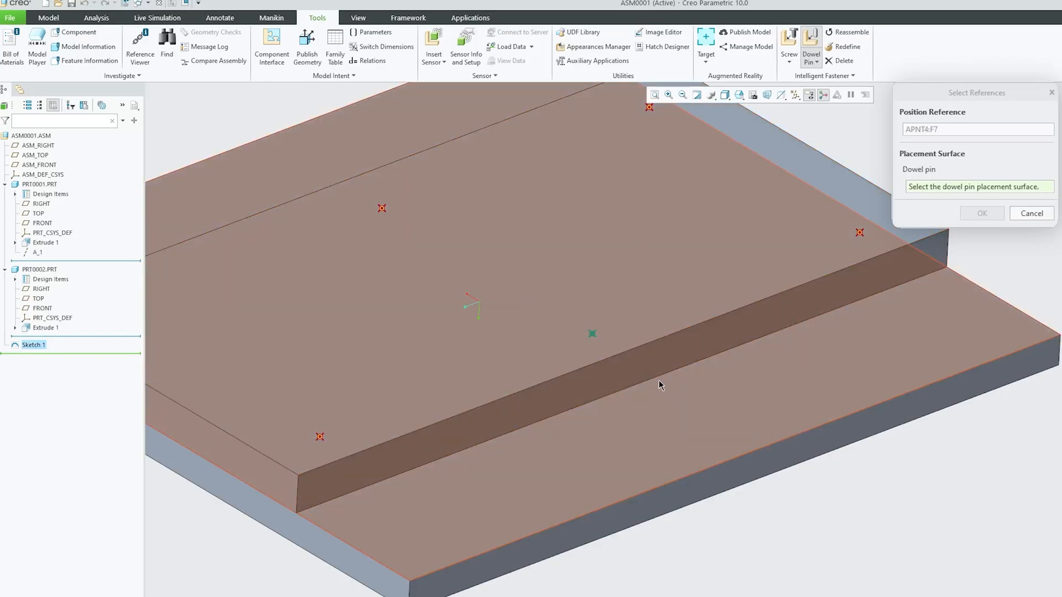
mouse_move(823, 388)
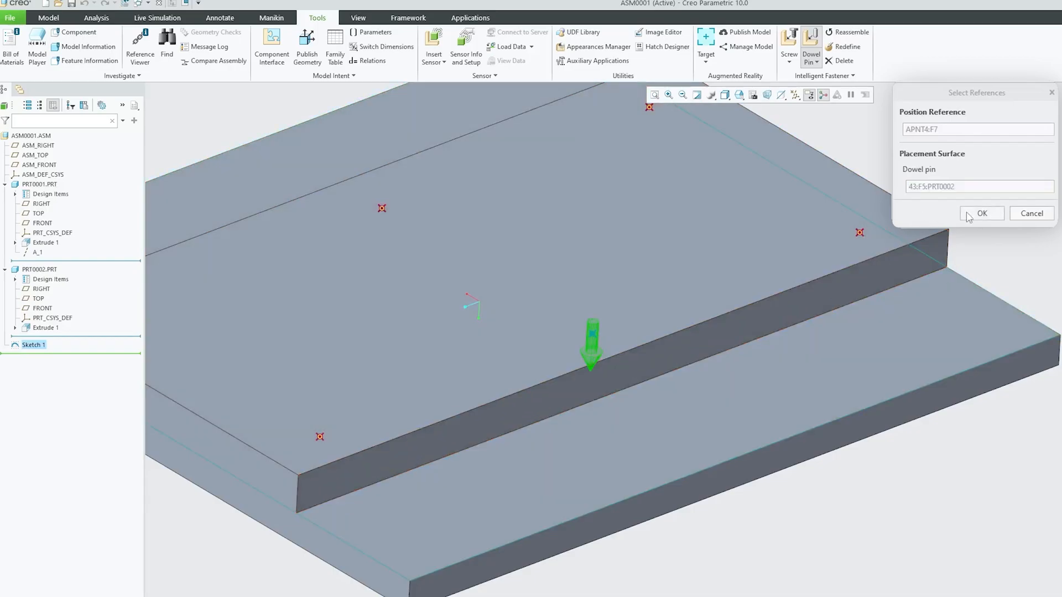
click(982, 214)
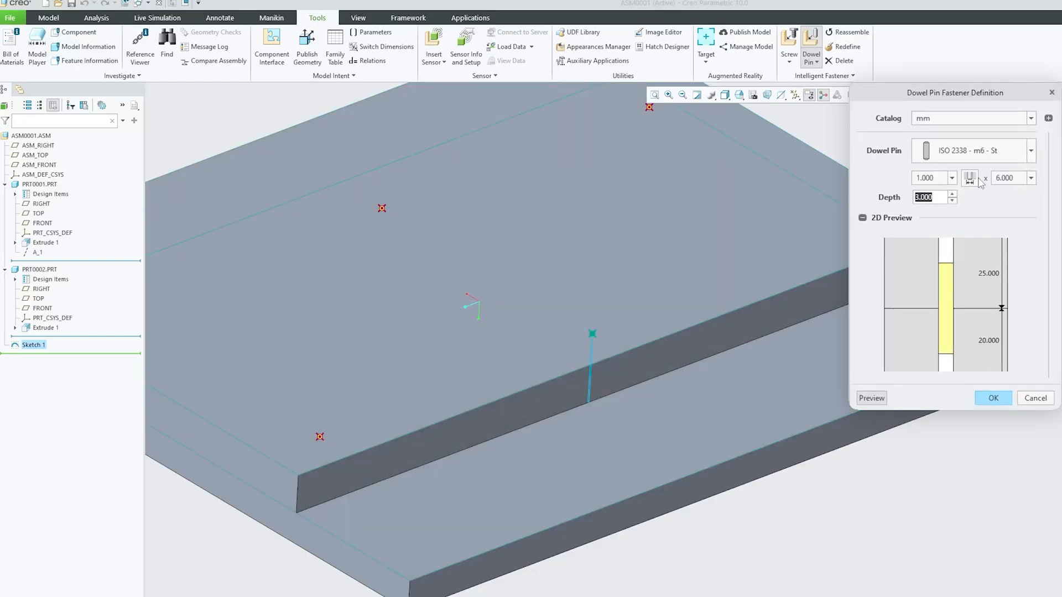
- Set the dowel pin to diameter 6, length 24, insertion depth 12 and confirm
click(952, 177)
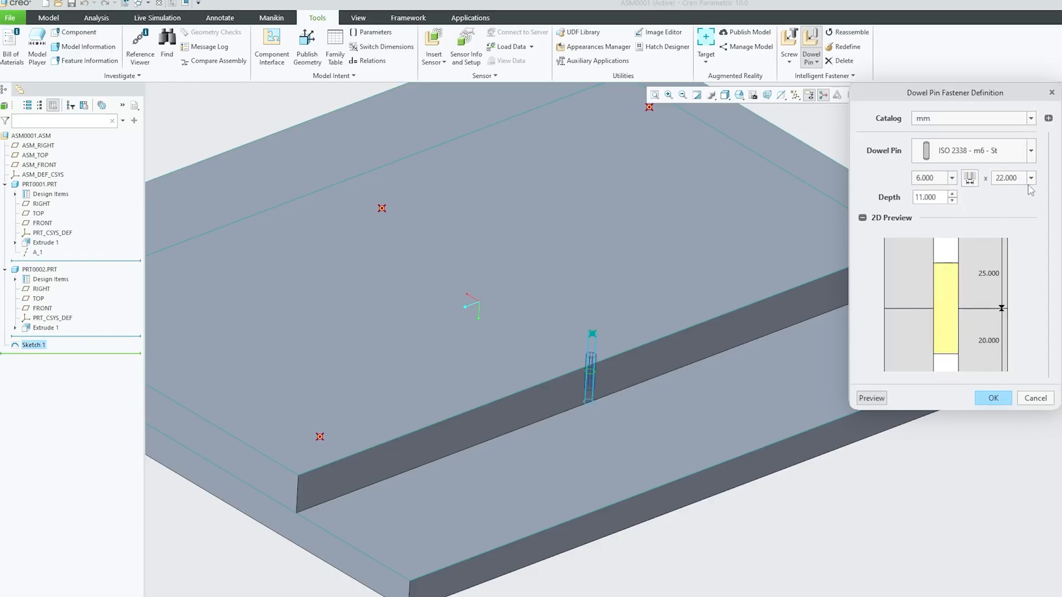
click(1030, 177)
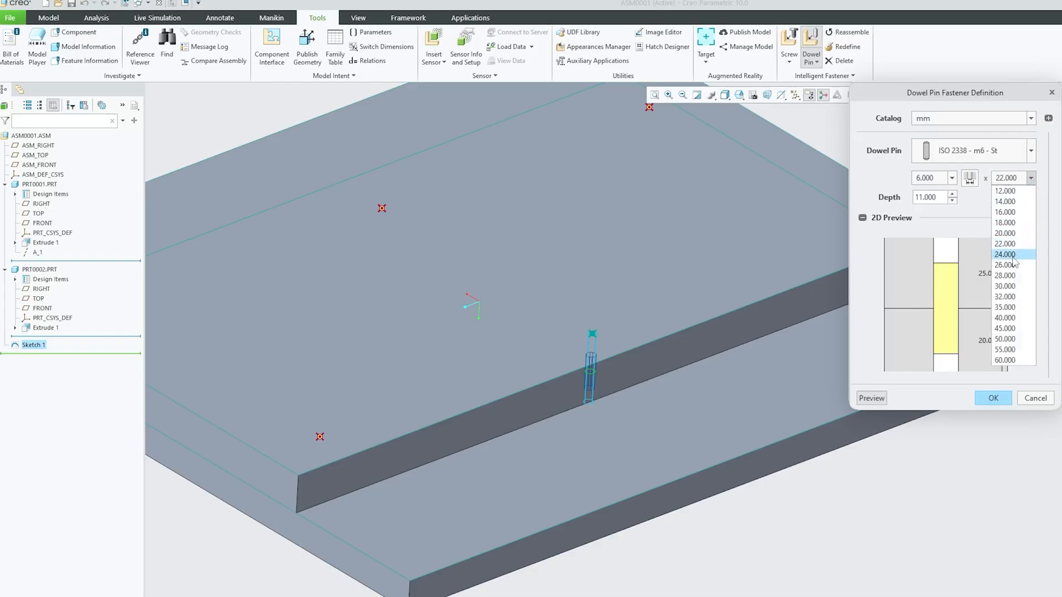
click(1005, 255)
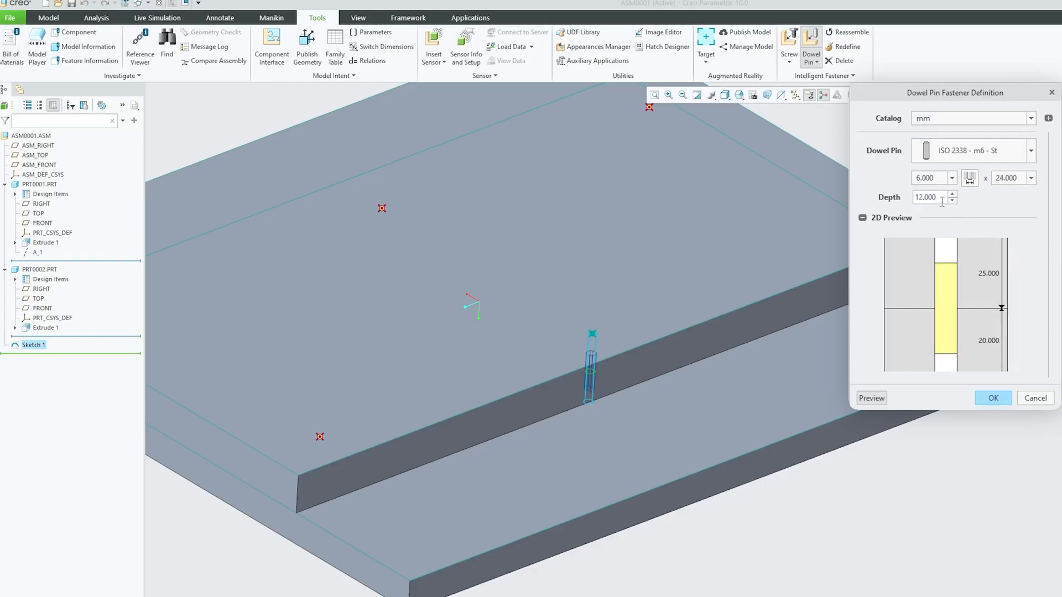
click(952, 194)
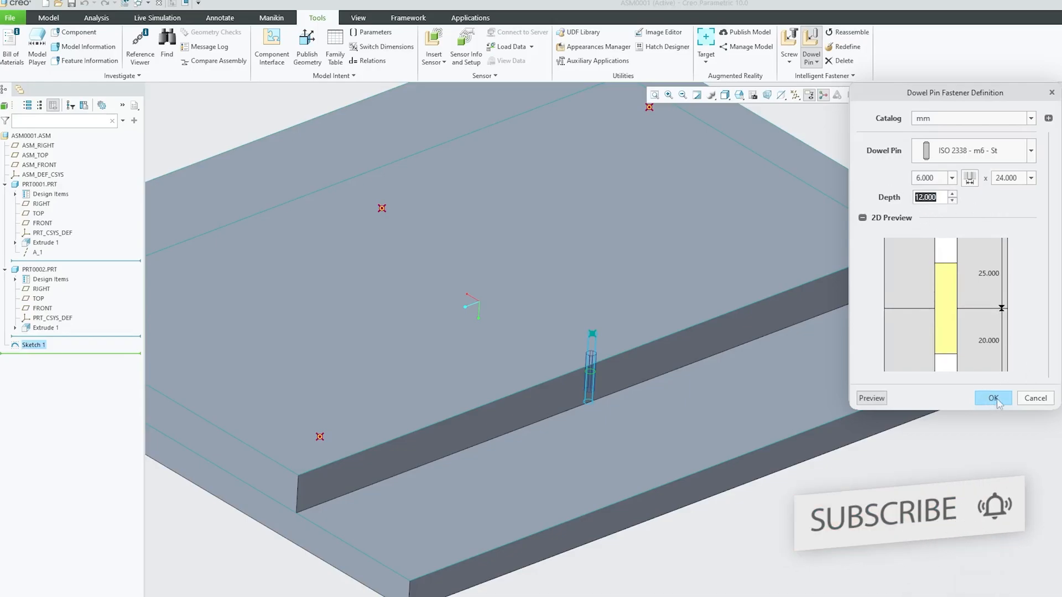
click(993, 397)
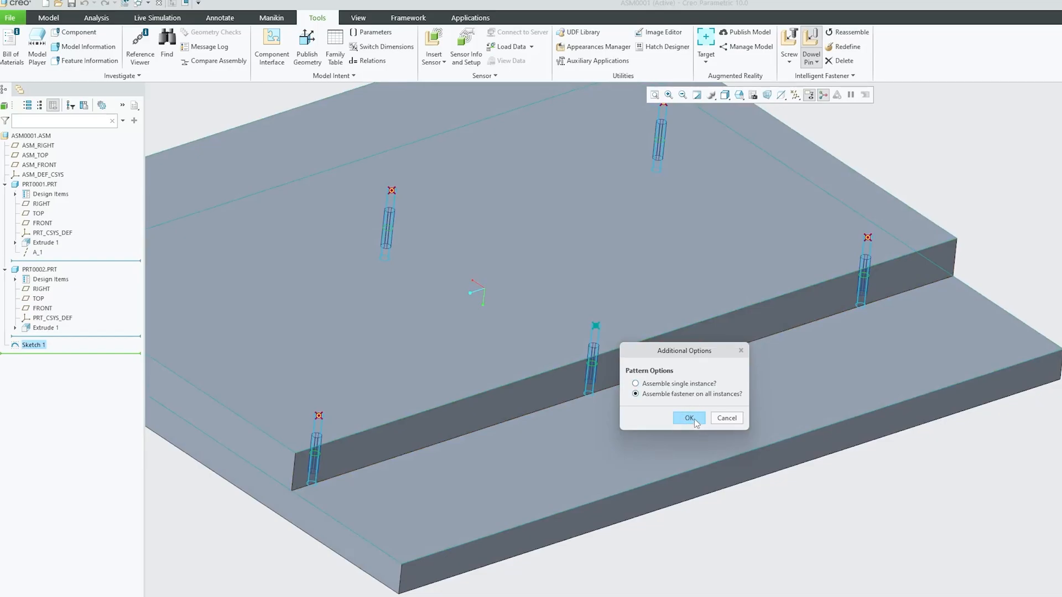
- Assemble the dowel pin on all six pattern instances
click(688, 418)
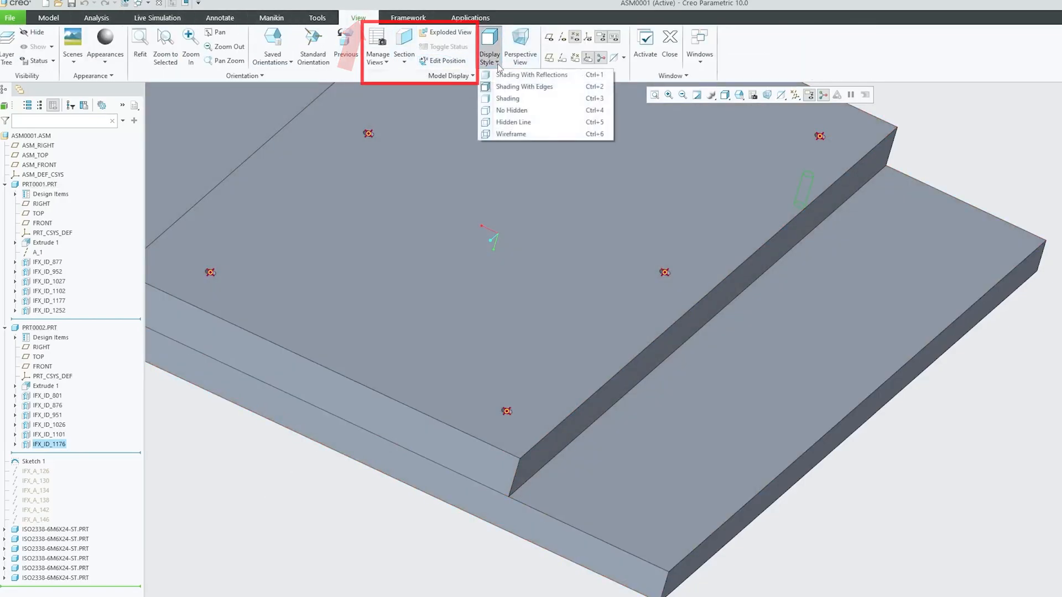
- Create a planar section through the plates exposing a dowel pin across both
click(404, 44)
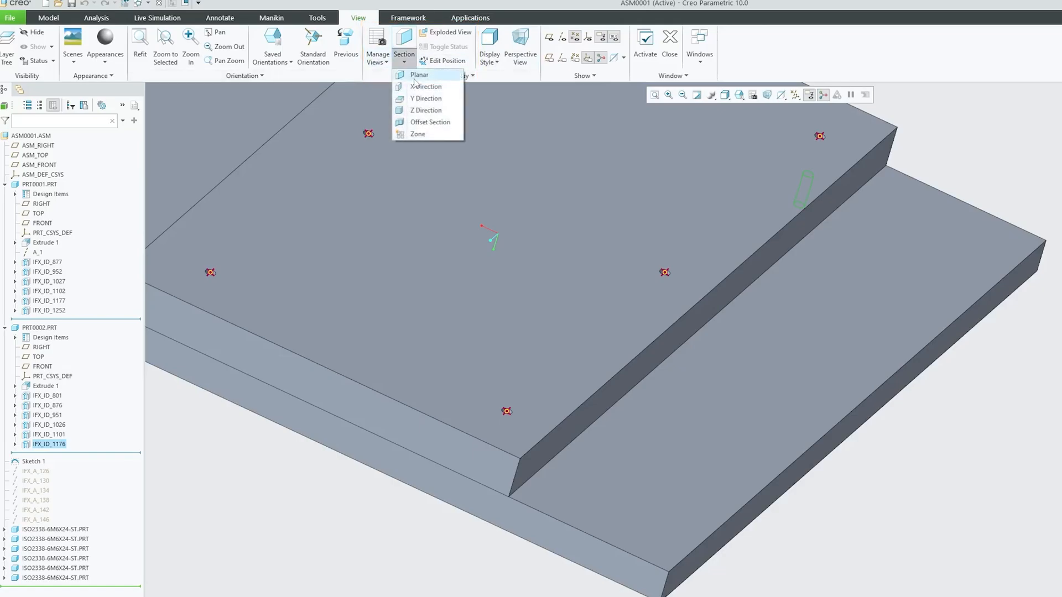
click(419, 74)
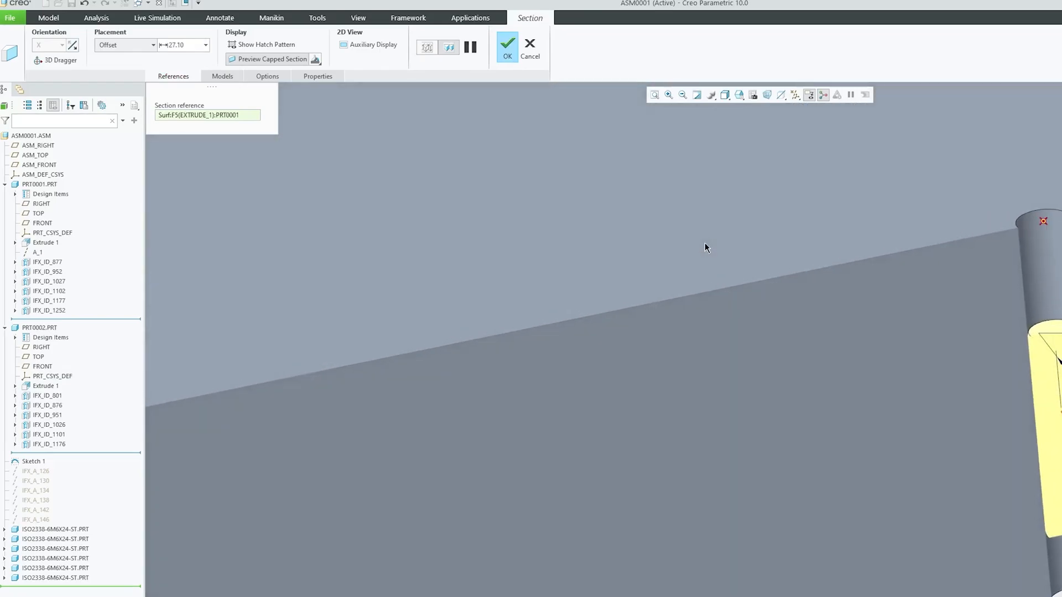
click(506, 46)
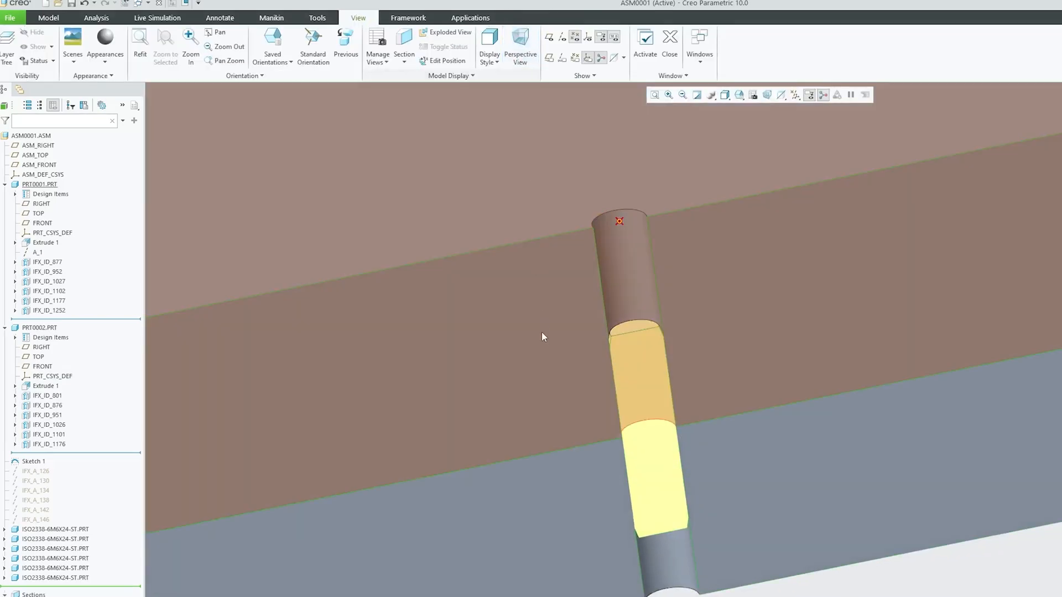